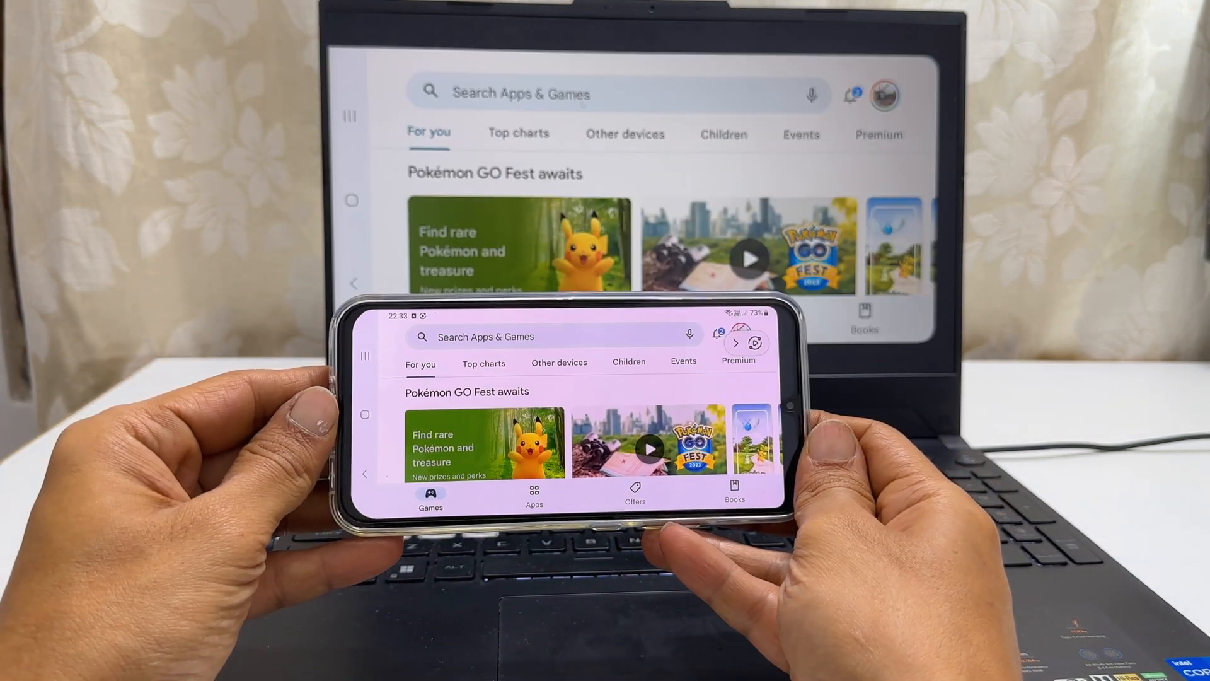
Reach the Optional features page in Settings > Apps and list the features available to add.
{"action": "scroll", "scroll_direction": "down", "scroll_amount": 3}
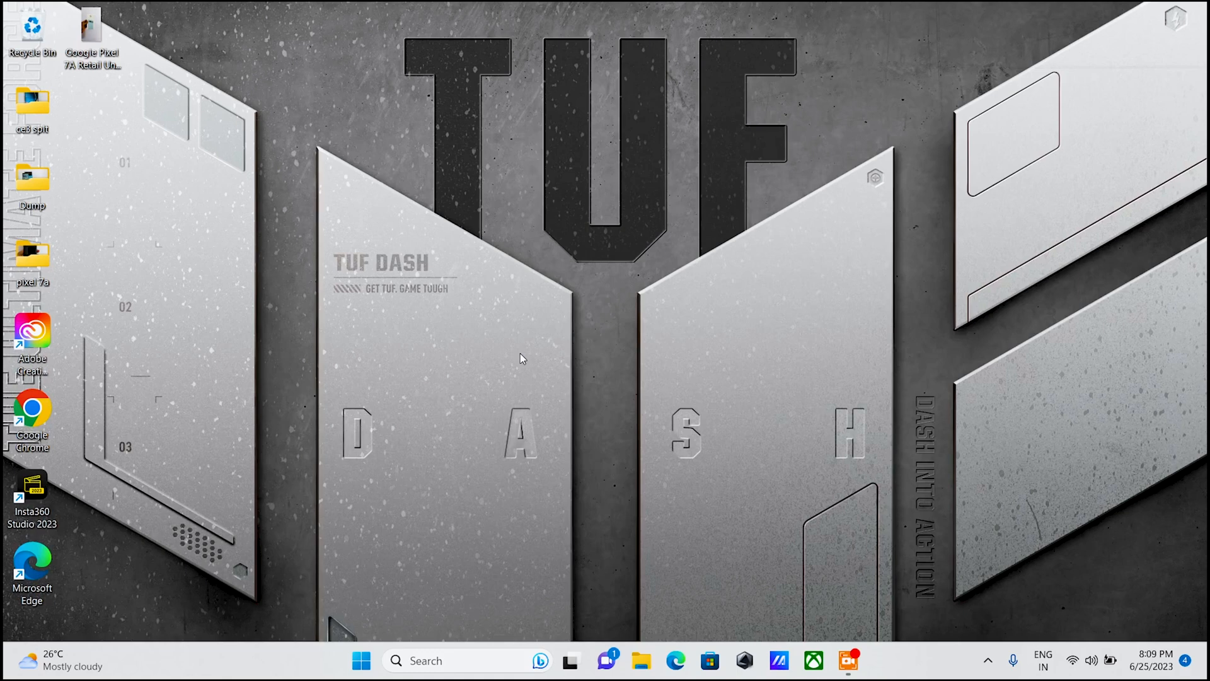
{"action": "mouse_move", "coordinate": [478, 409]}
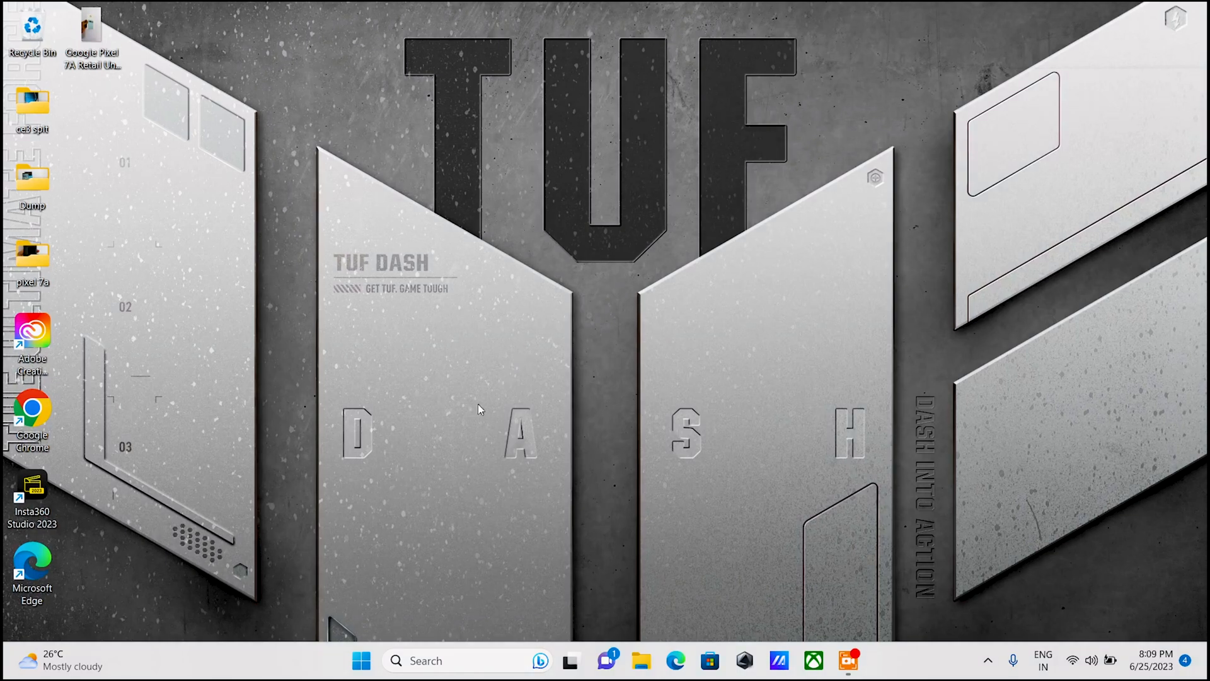
{"action": "left_click", "coordinate": [361, 661]}
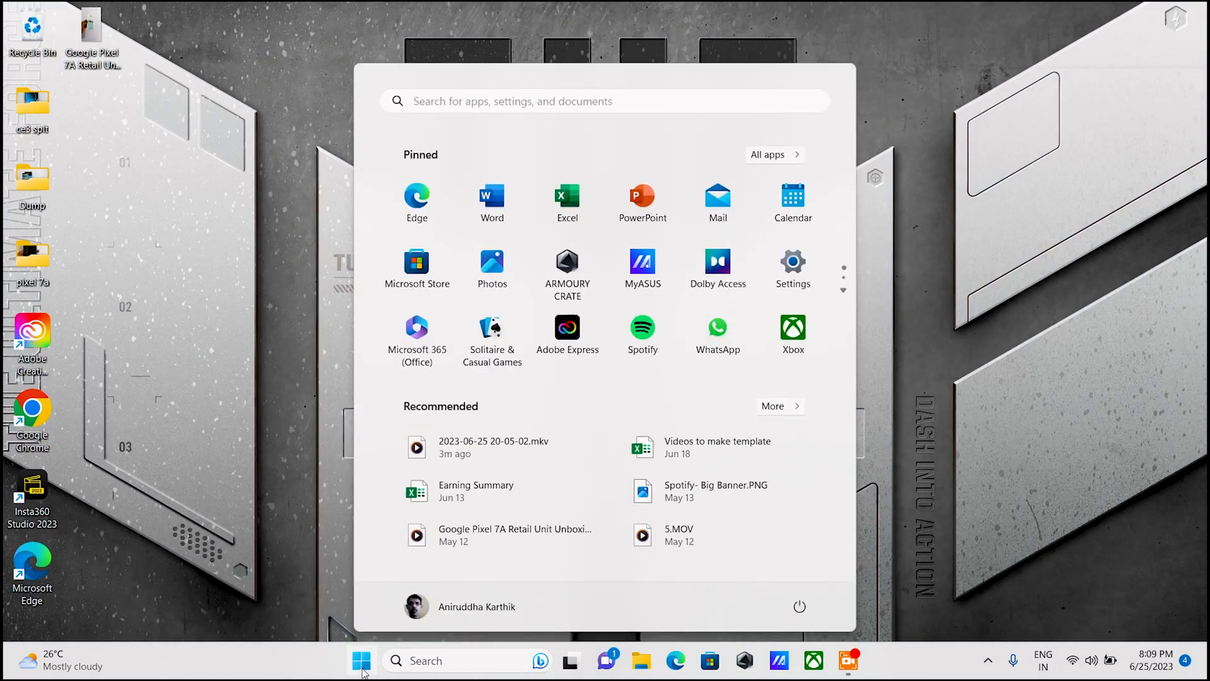
{"action": "left_click", "coordinate": [792, 262]}
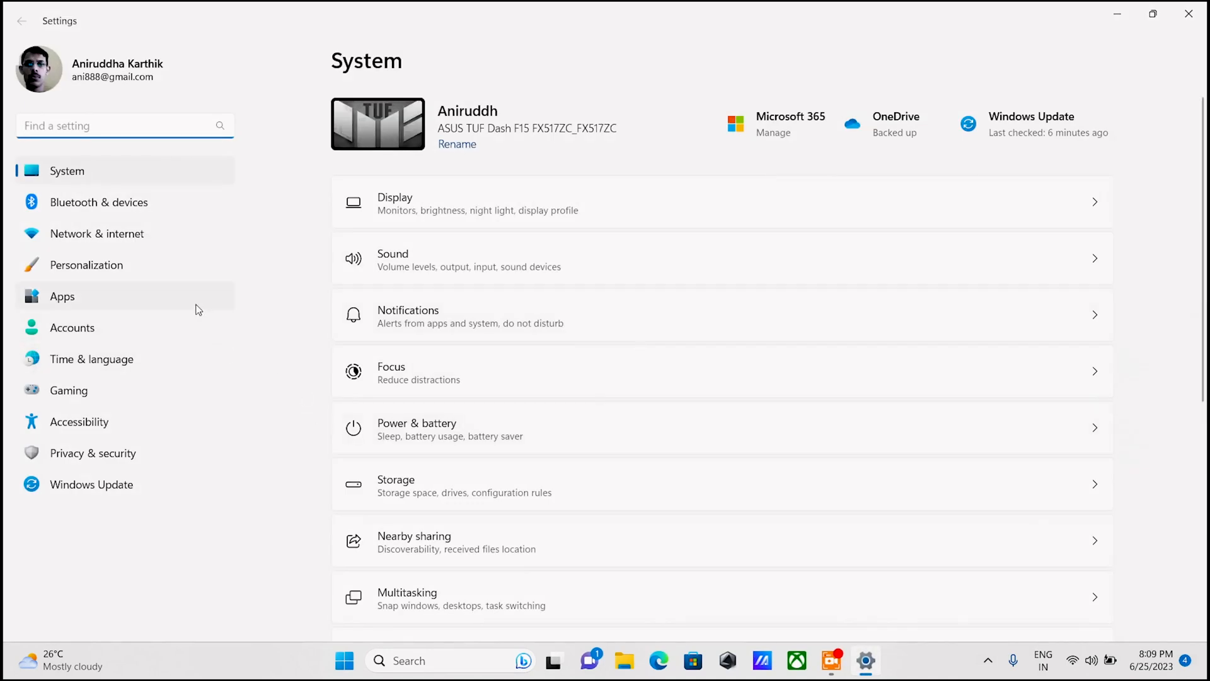
{"action": "left_click", "coordinate": [62, 296]}
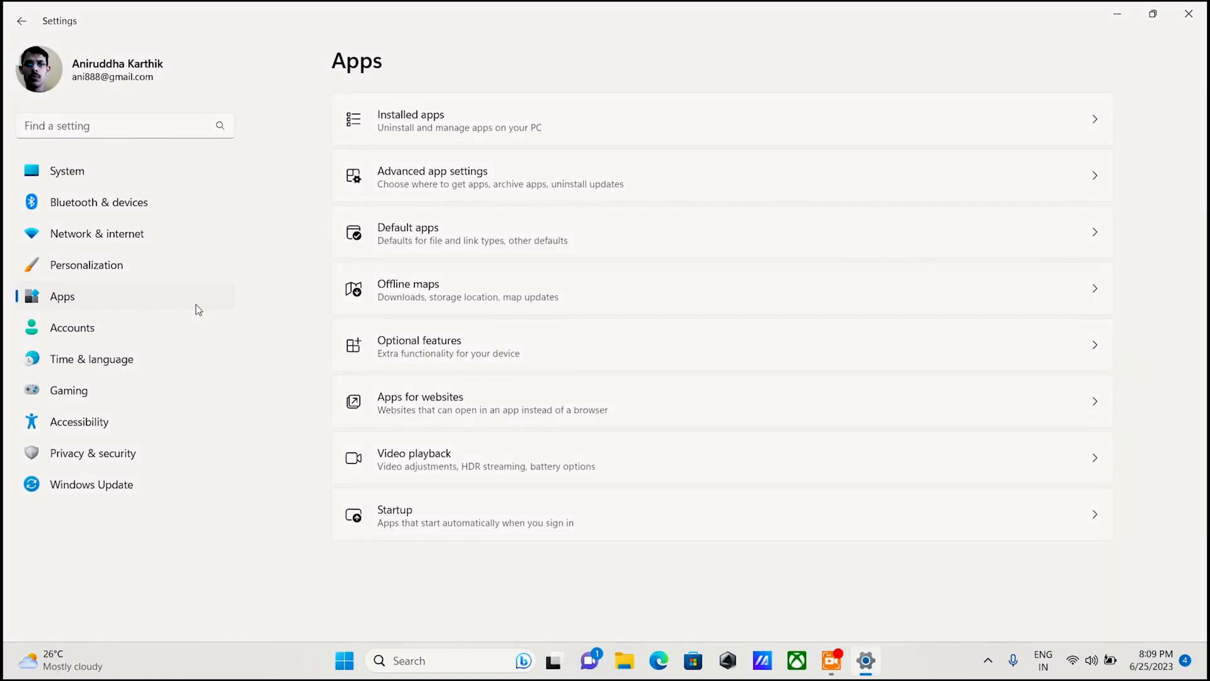
{"action": "left_click", "coordinate": [448, 346]}
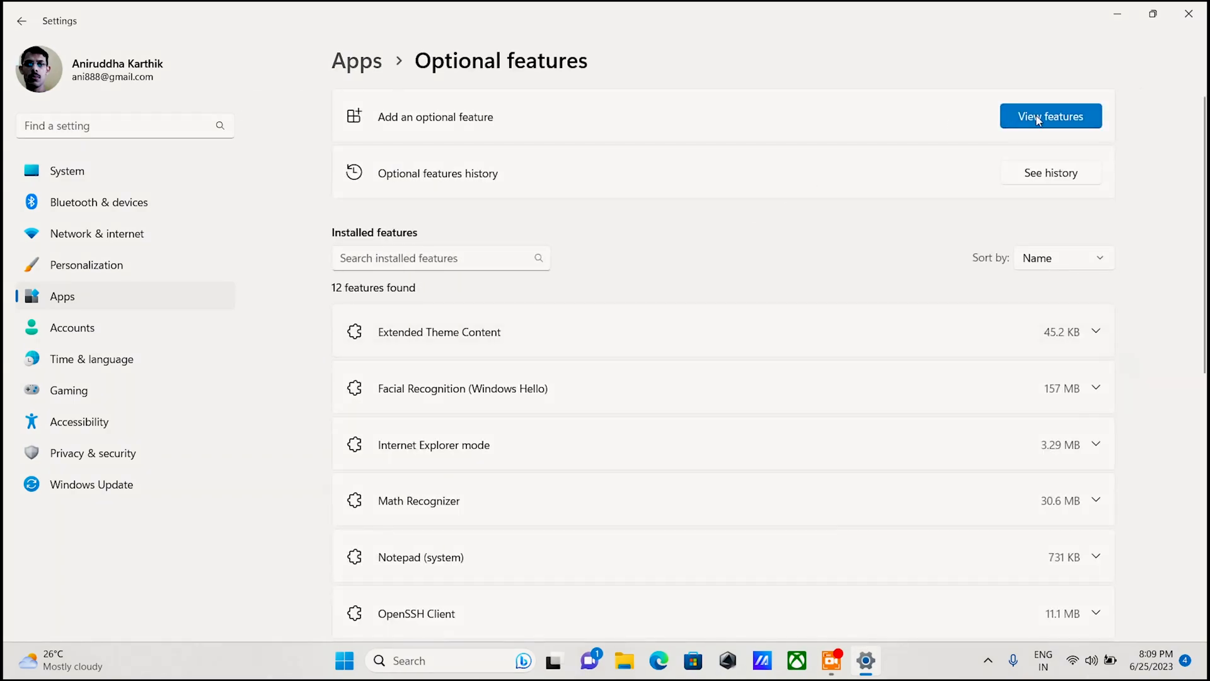
{"action": "left_click", "coordinate": [1049, 116]}
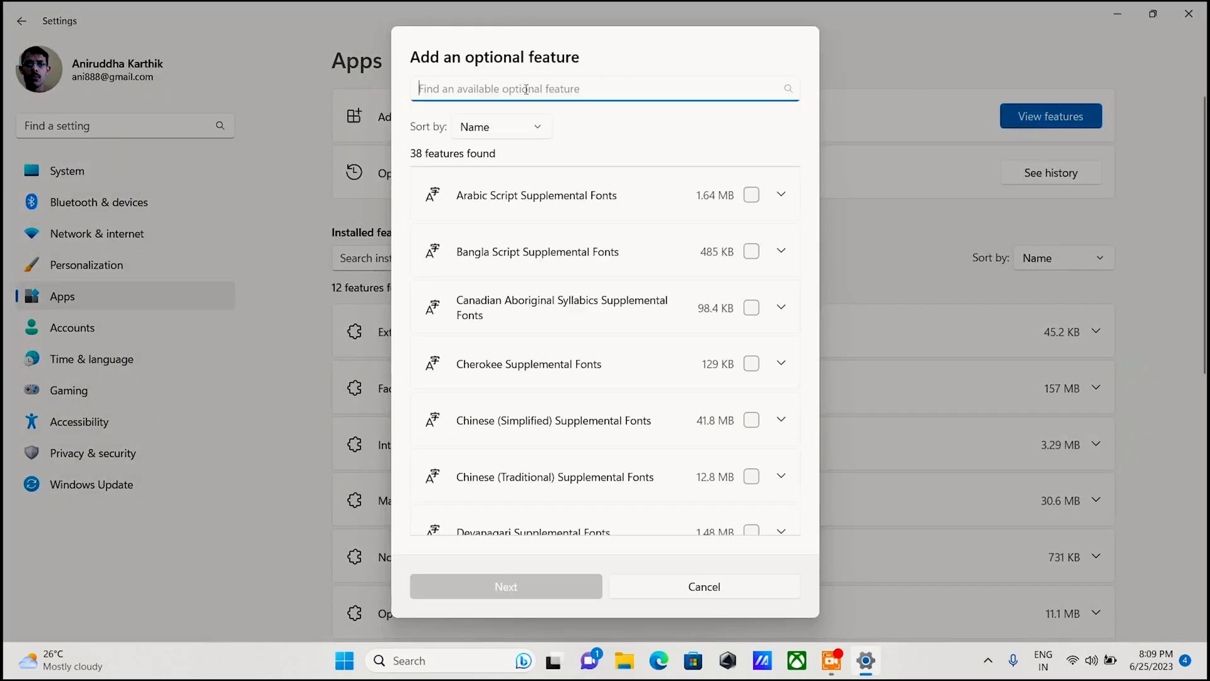
Search 'Wireles', tick Wireless Display and start its installation (ends up Couldn't install).
{"action": "type", "text": "Wireless Displa"}
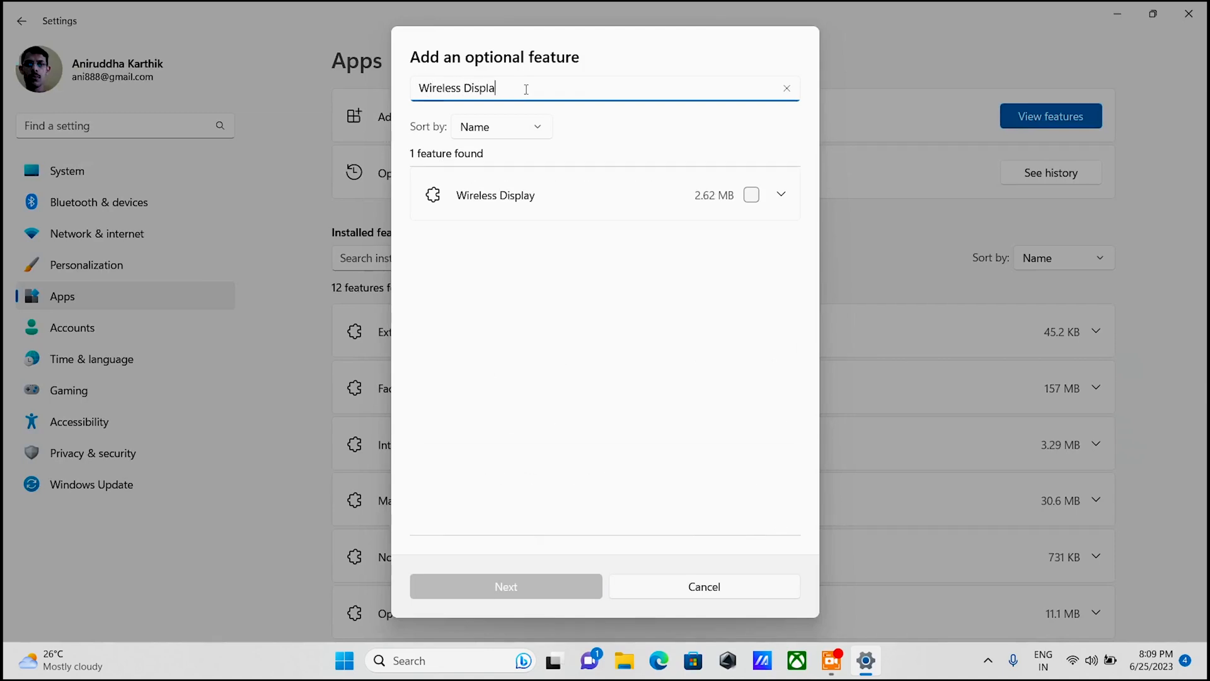
{"action": "left_click", "coordinate": [751, 195]}
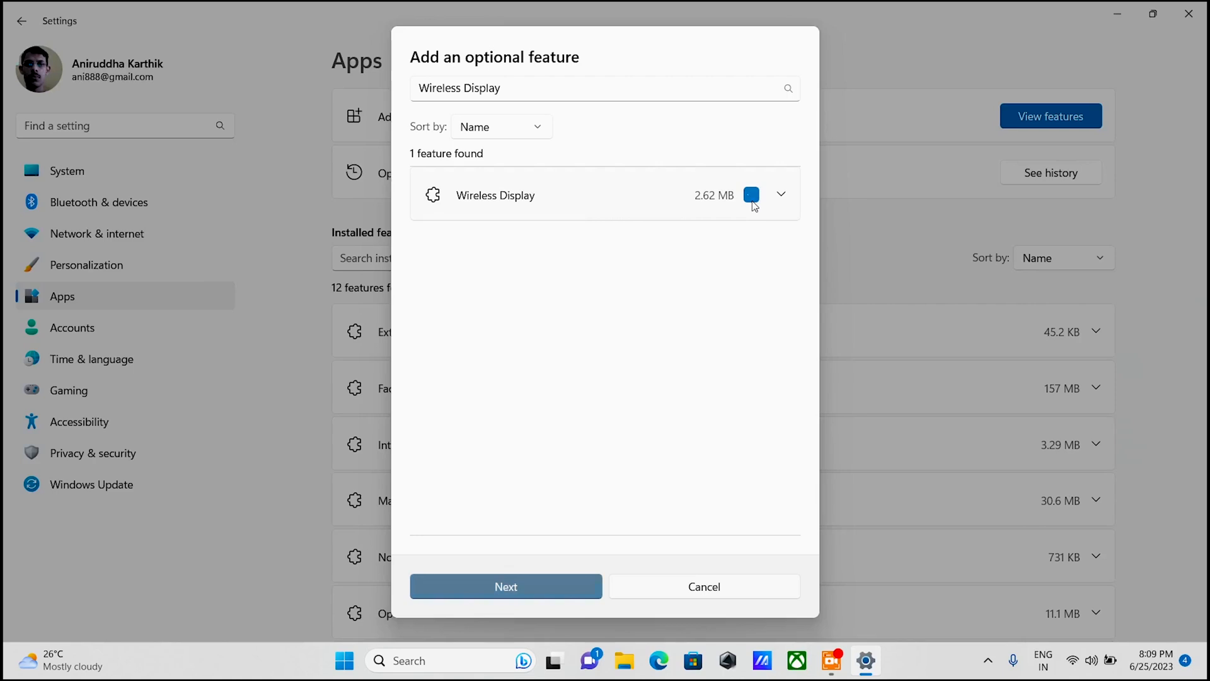
{"action": "left_click", "coordinate": [506, 585]}
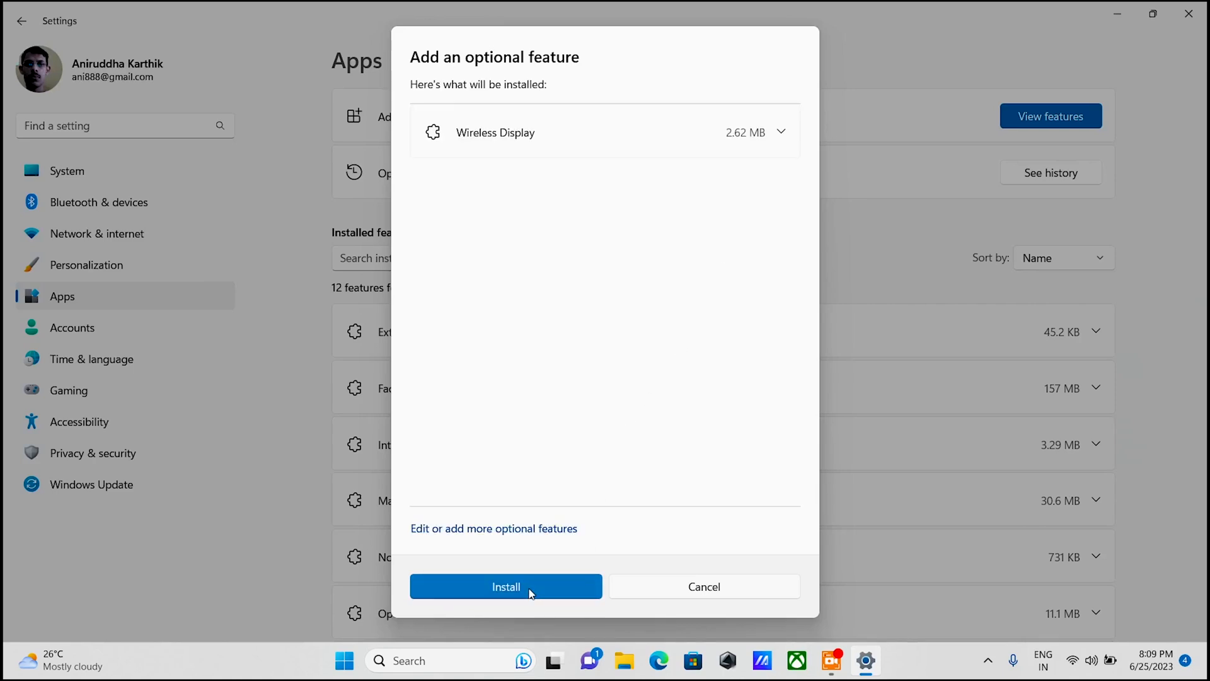
{"action": "left_click", "coordinate": [506, 587]}
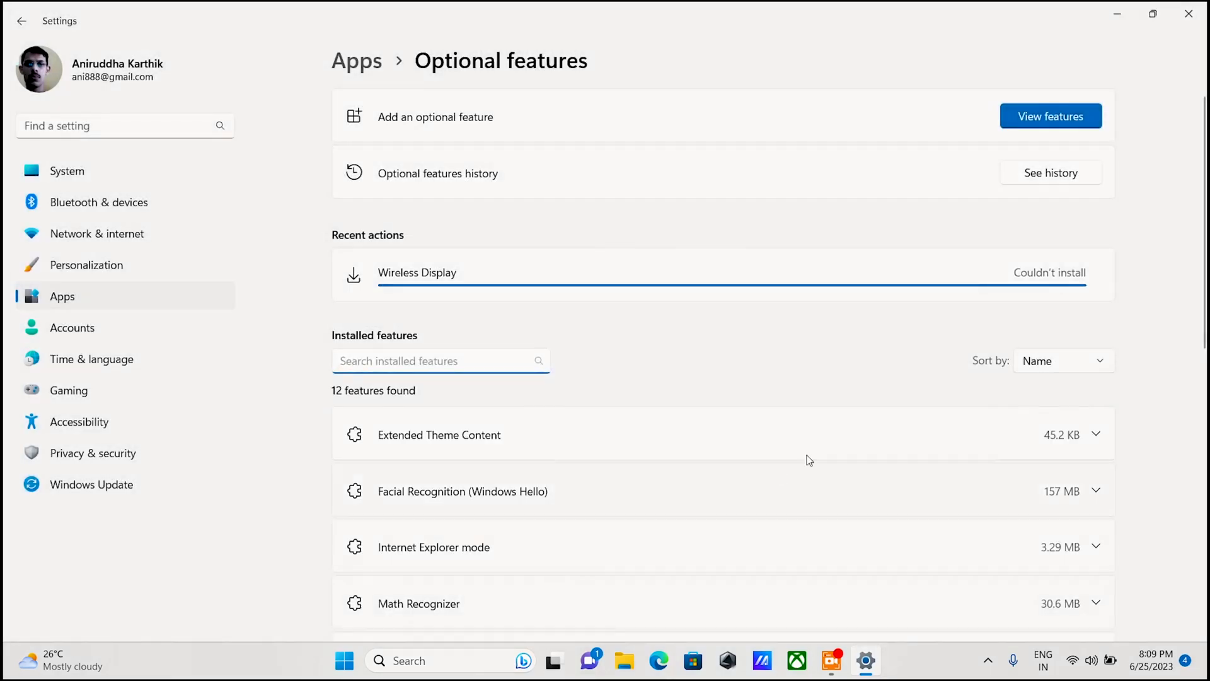
{"action": "mouse_move", "coordinate": [1079, 281]}
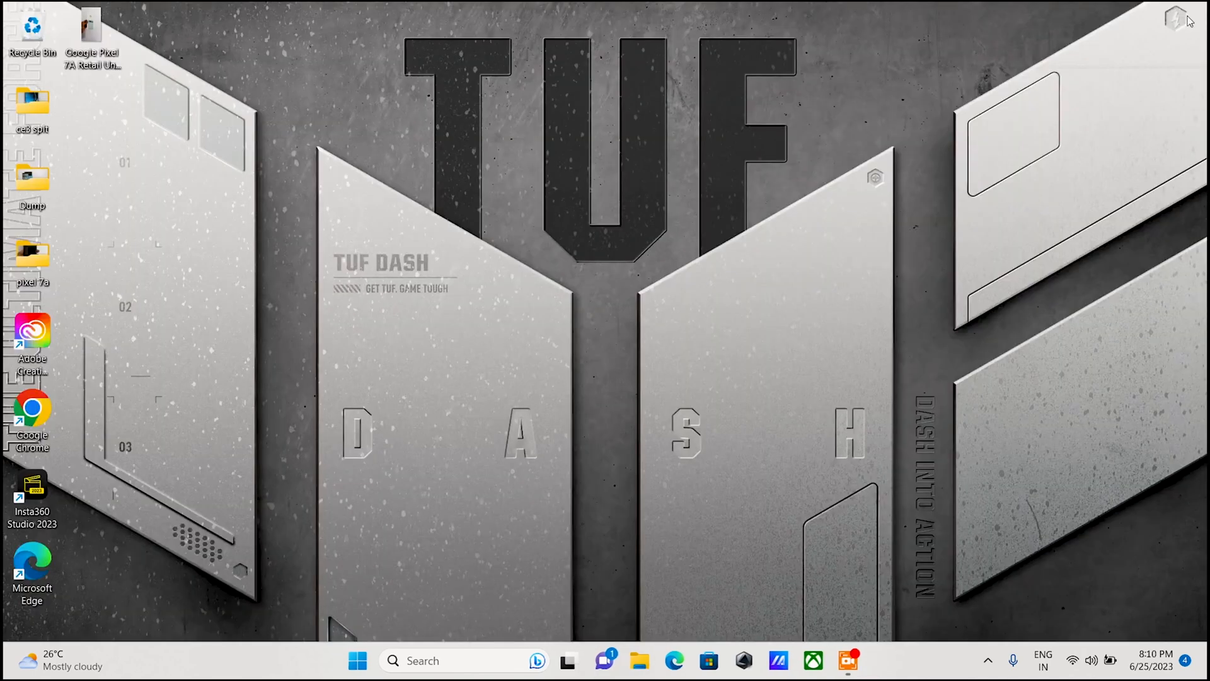
Review the connected Wi-Fi network's properties under Network & internet, then close Settings.
{"action": "left_click", "coordinate": [357, 660]}
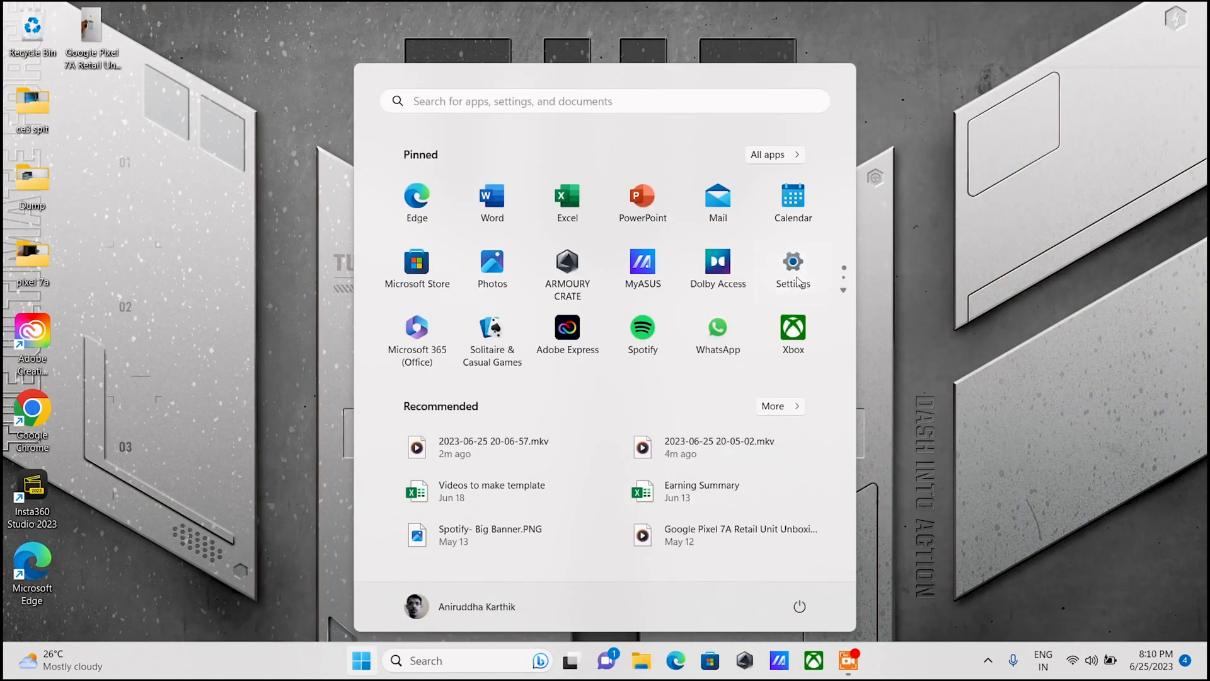
{"action": "left_click", "coordinate": [792, 261]}
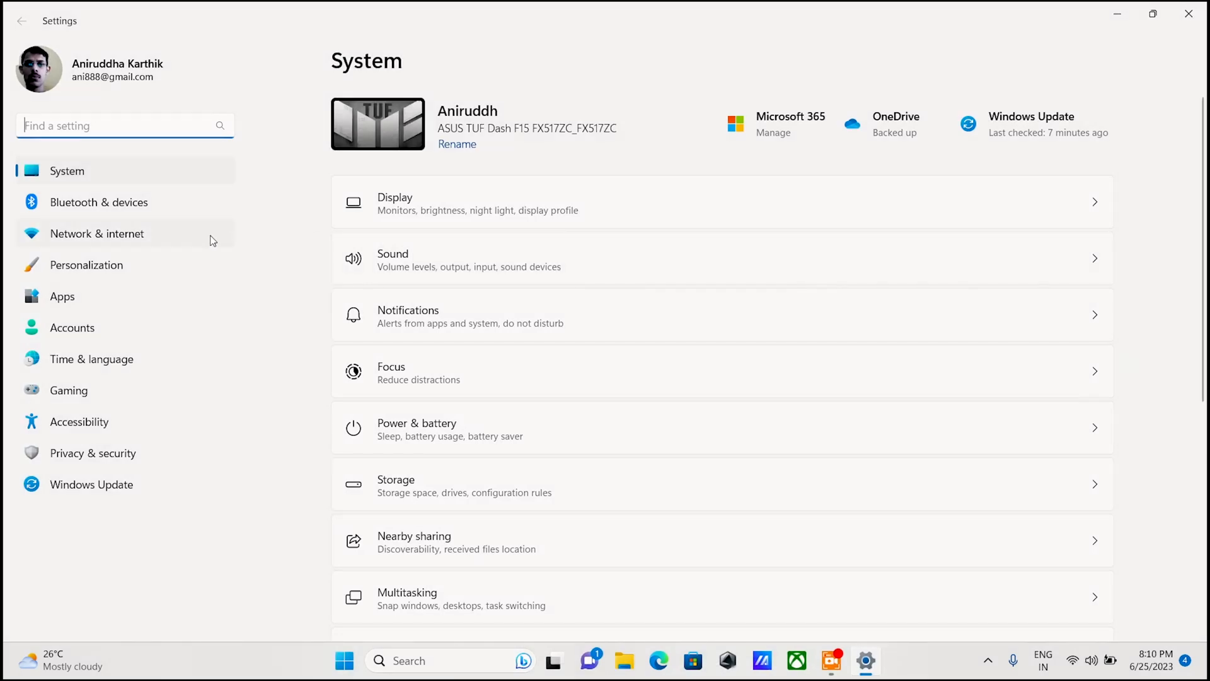
{"action": "left_click", "coordinate": [97, 233]}
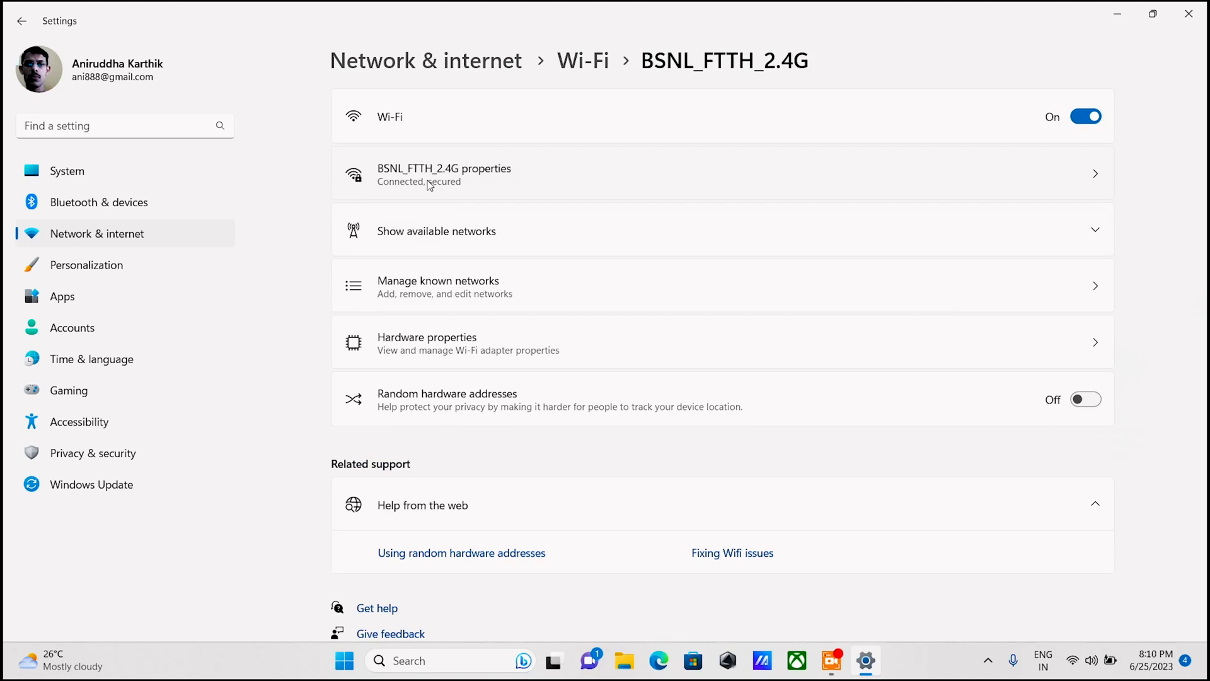
{"action": "left_click", "coordinate": [445, 172]}
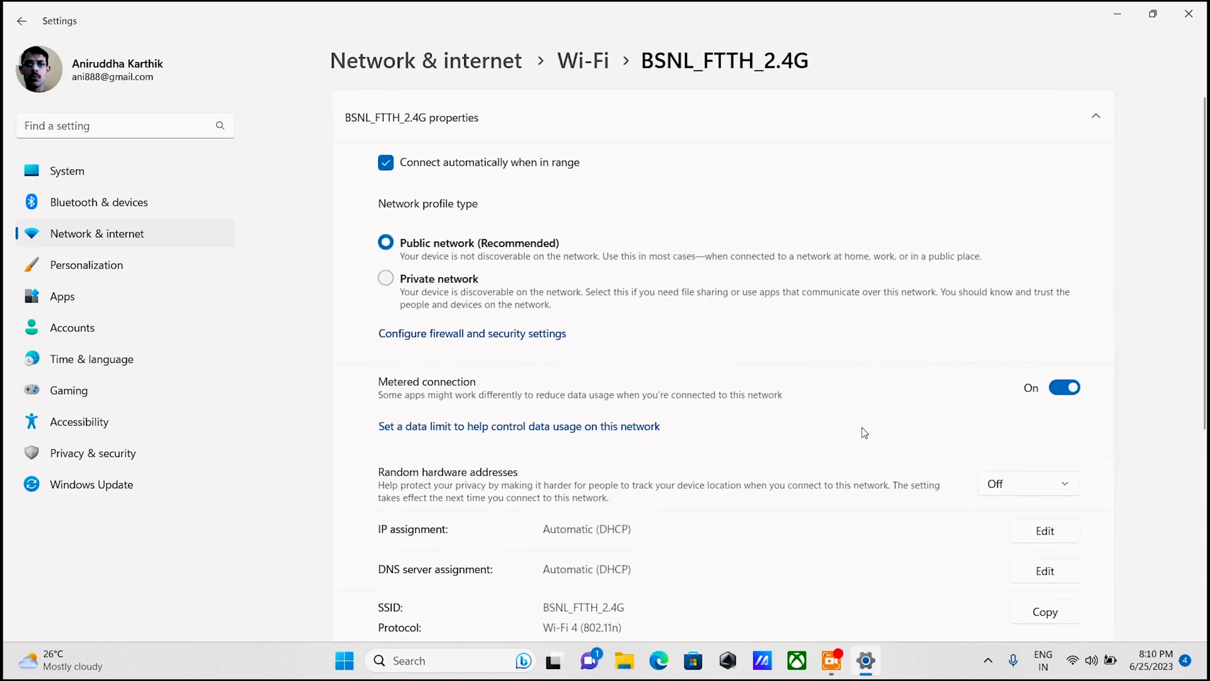
{"action": "left_click", "coordinate": [1063, 386]}
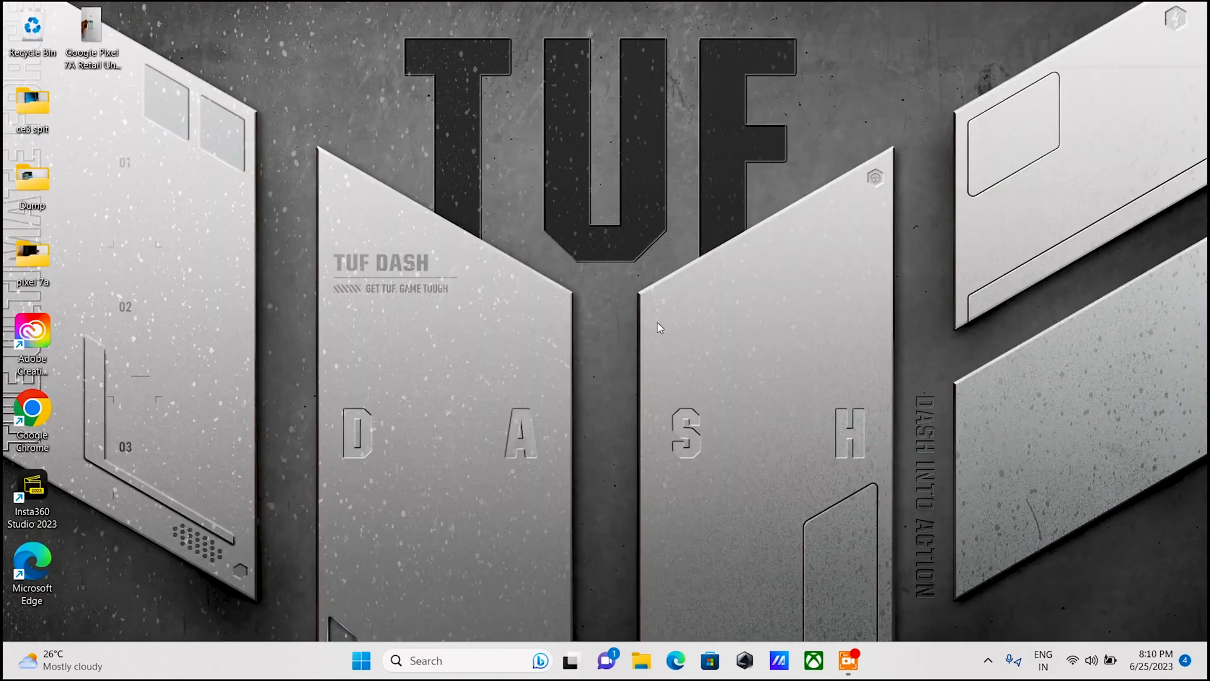
Back in Optional features, tick Wireless Display again and proceed to the install summary.
{"action": "left_click", "coordinate": [360, 660]}
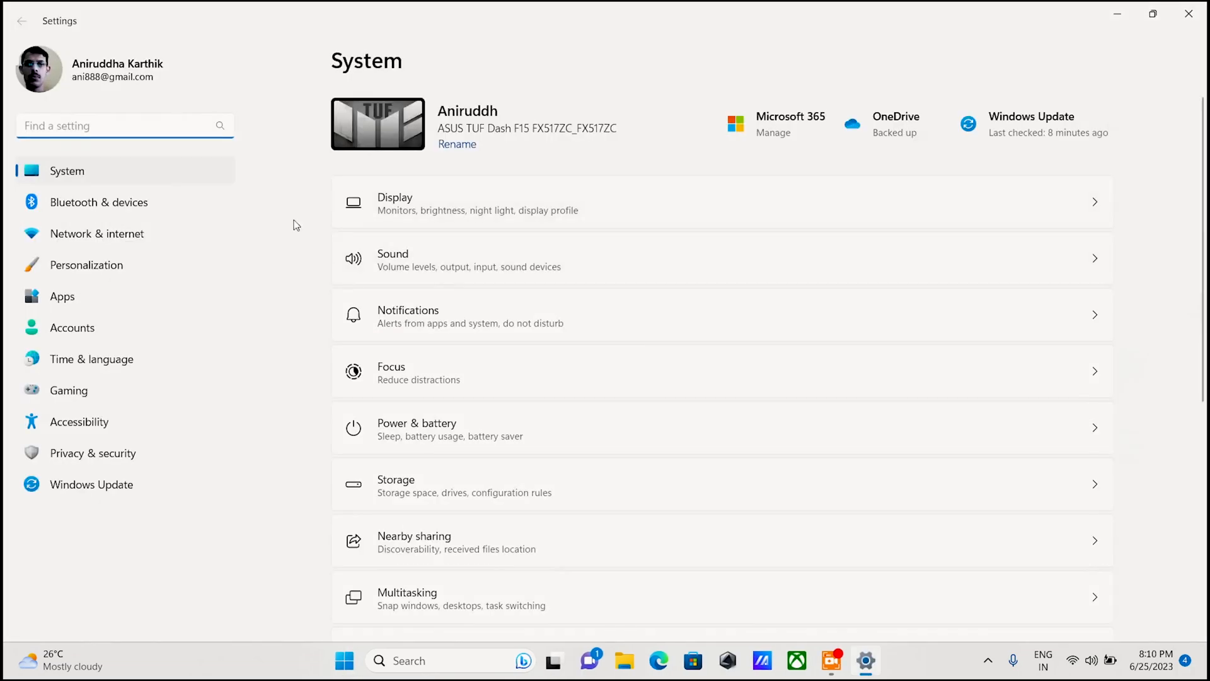
{"action": "left_click", "coordinate": [62, 295]}
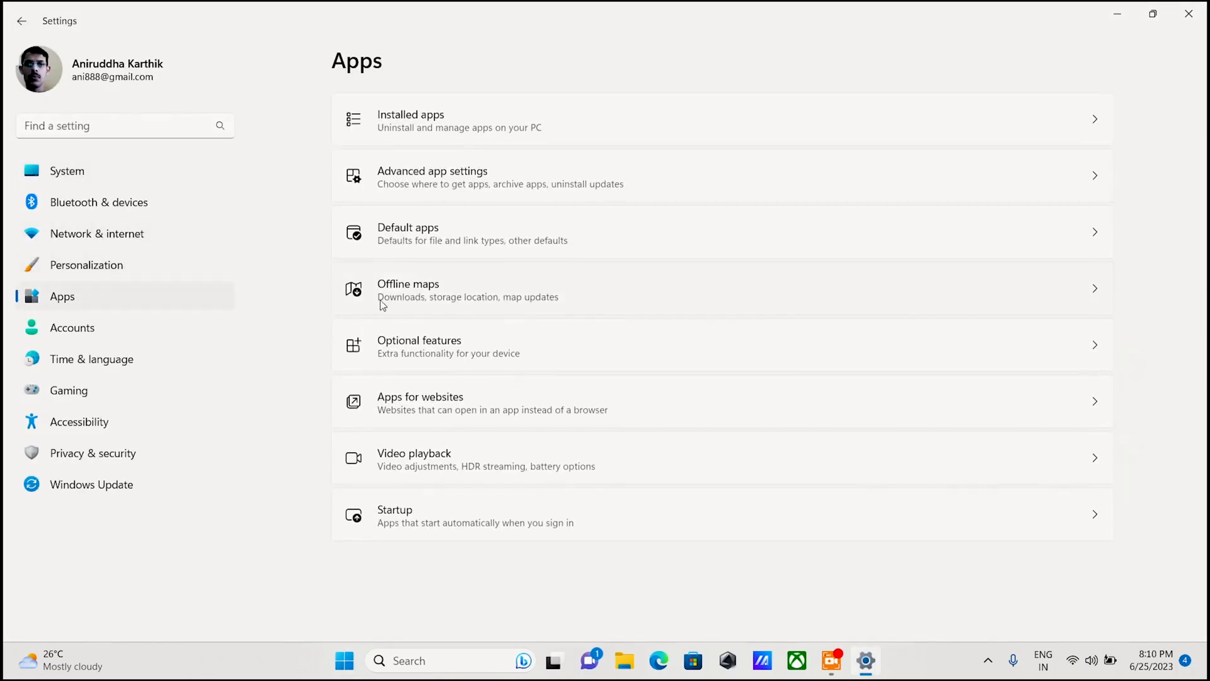
{"action": "left_click", "coordinate": [420, 346]}
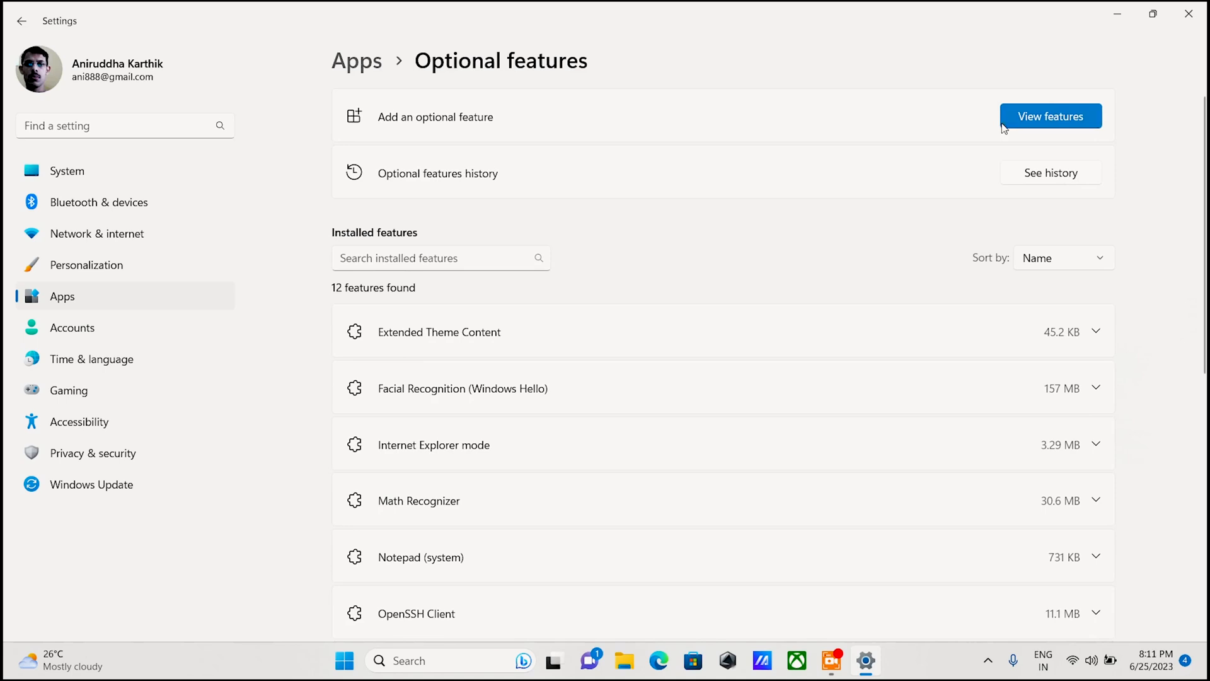
{"action": "left_click", "coordinate": [1050, 116]}
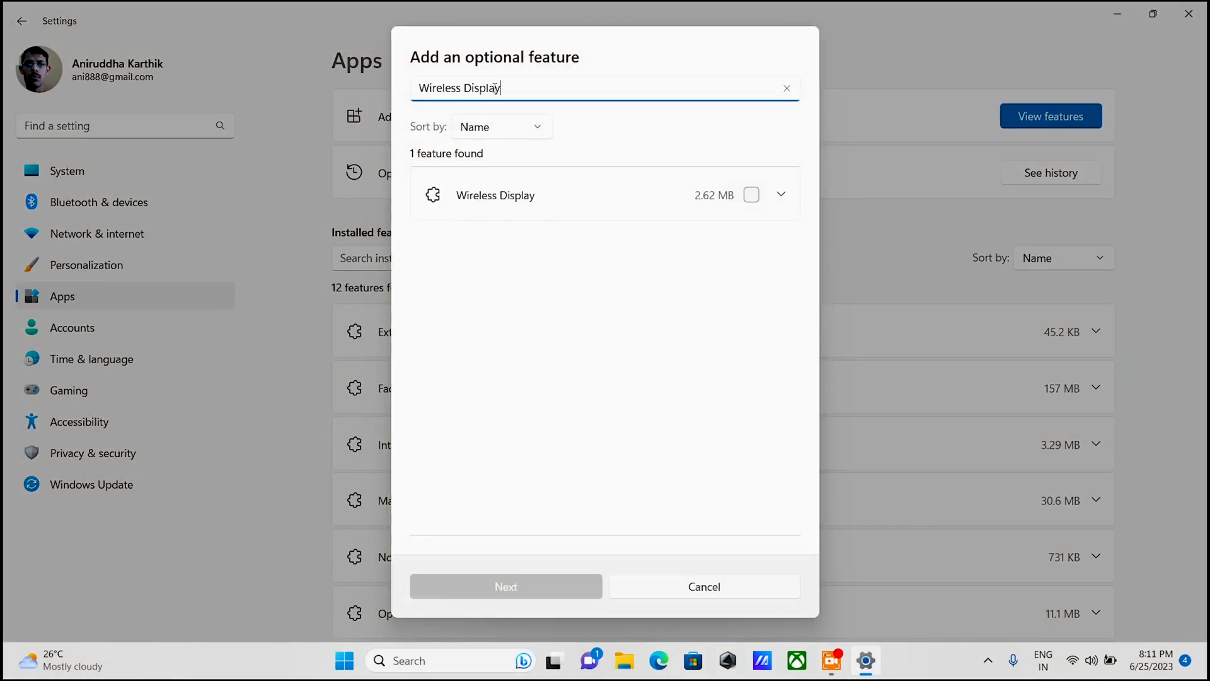
{"action": "left_click", "coordinate": [751, 195]}
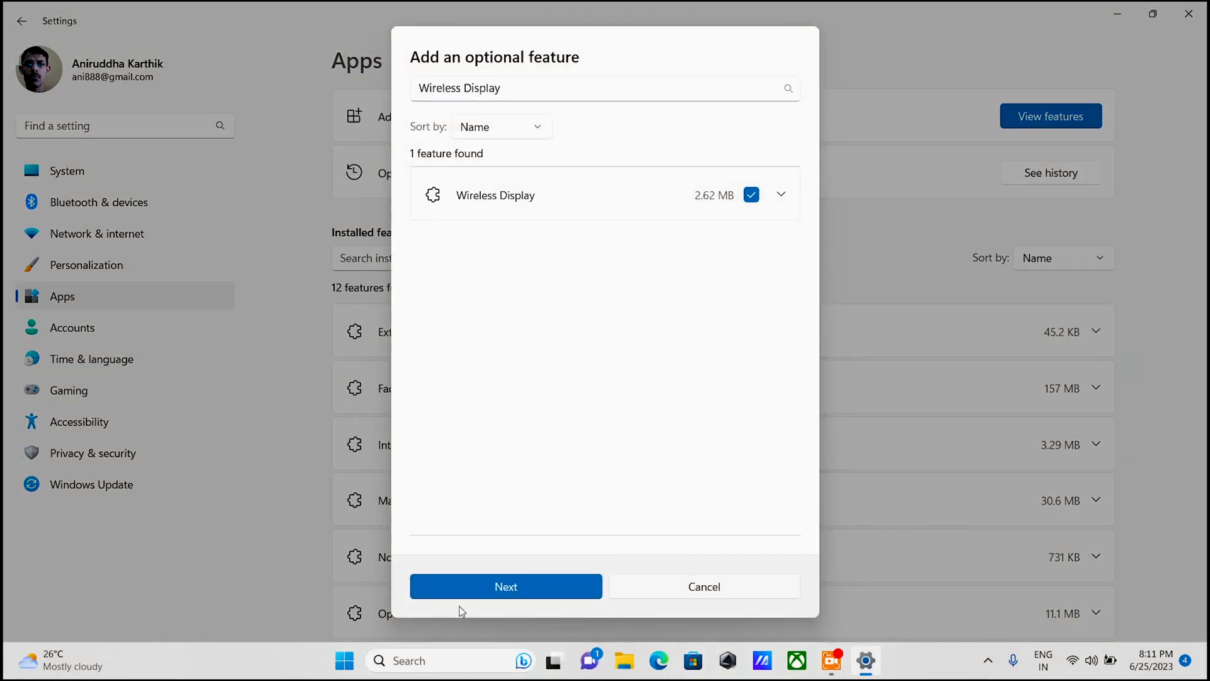
{"action": "left_click", "coordinate": [507, 585]}
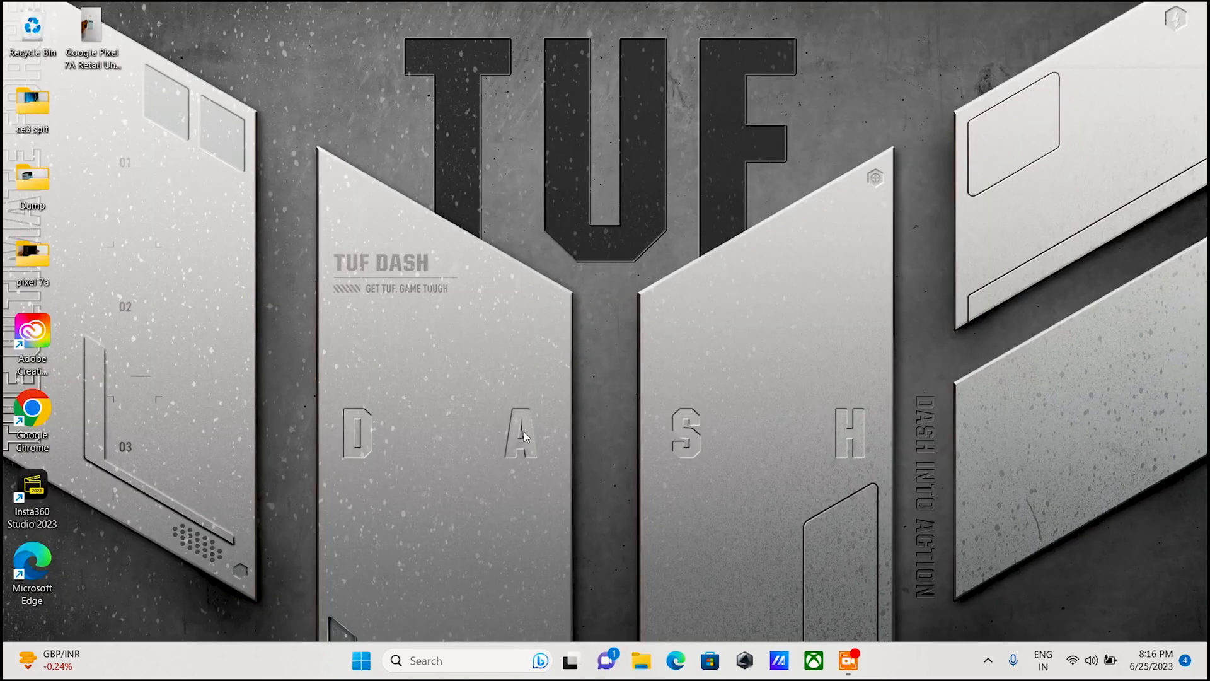
Reach the Projecting to this PC page under System settings.
{"action": "left_click", "coordinate": [361, 661]}
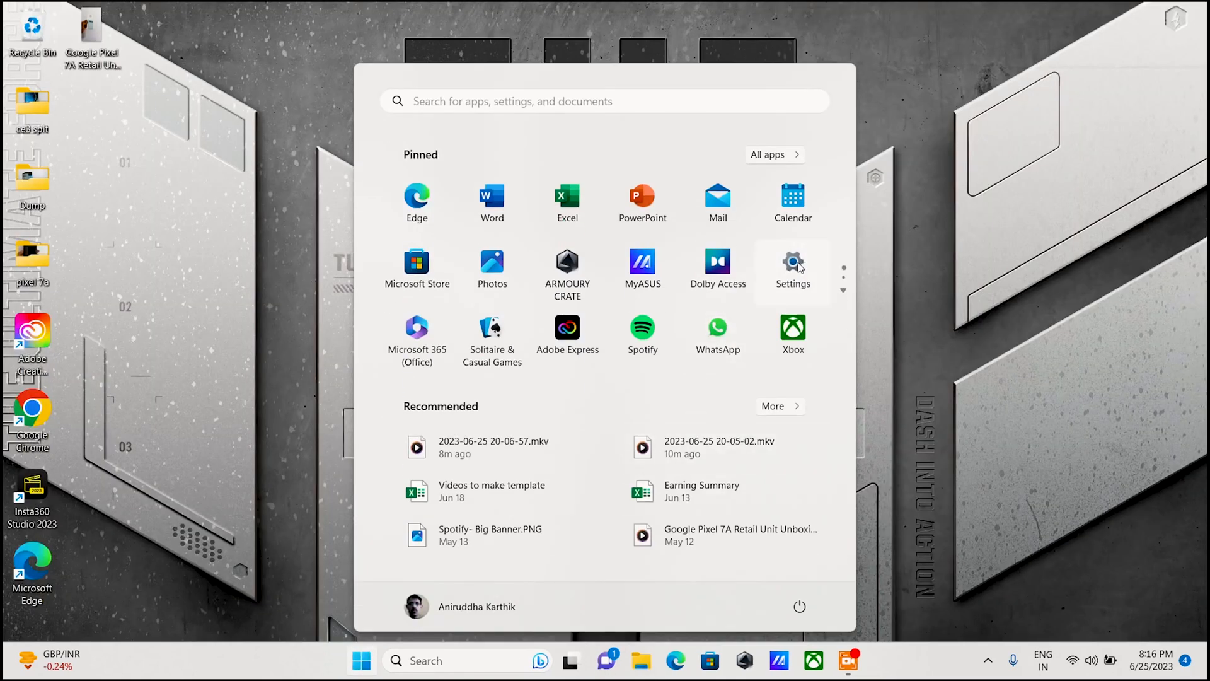
{"action": "left_click", "coordinate": [793, 266]}
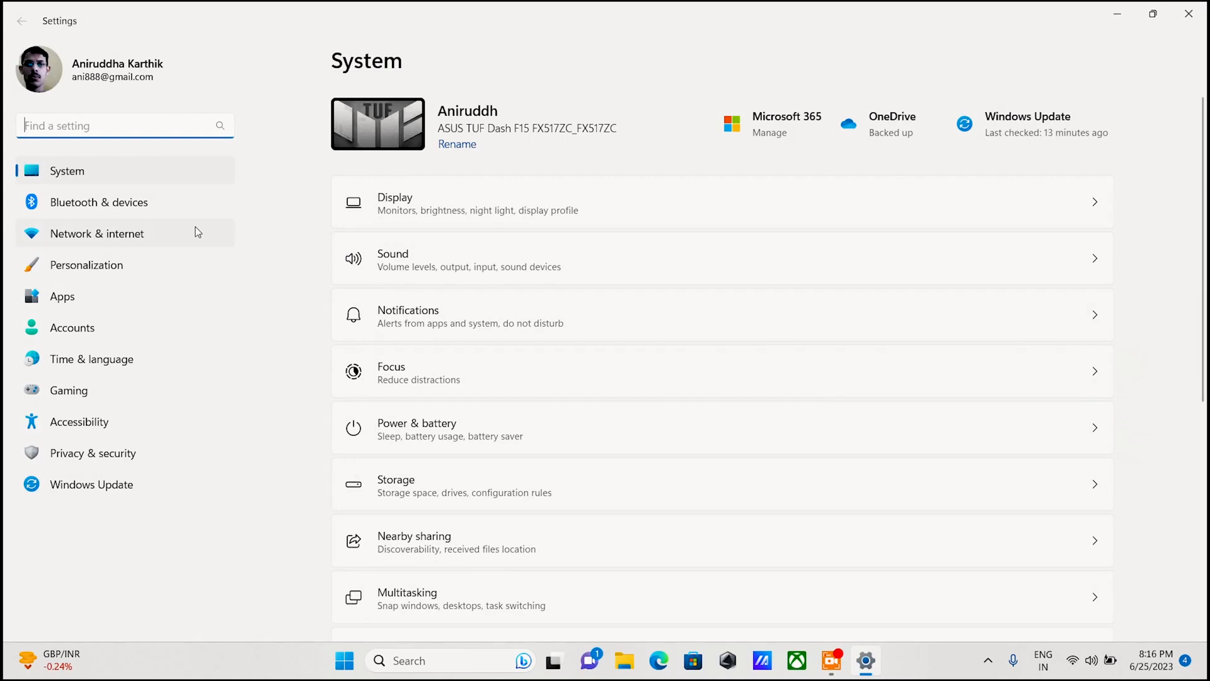
{"action": "scroll", "scroll_direction": "down", "scroll_amount": 3}
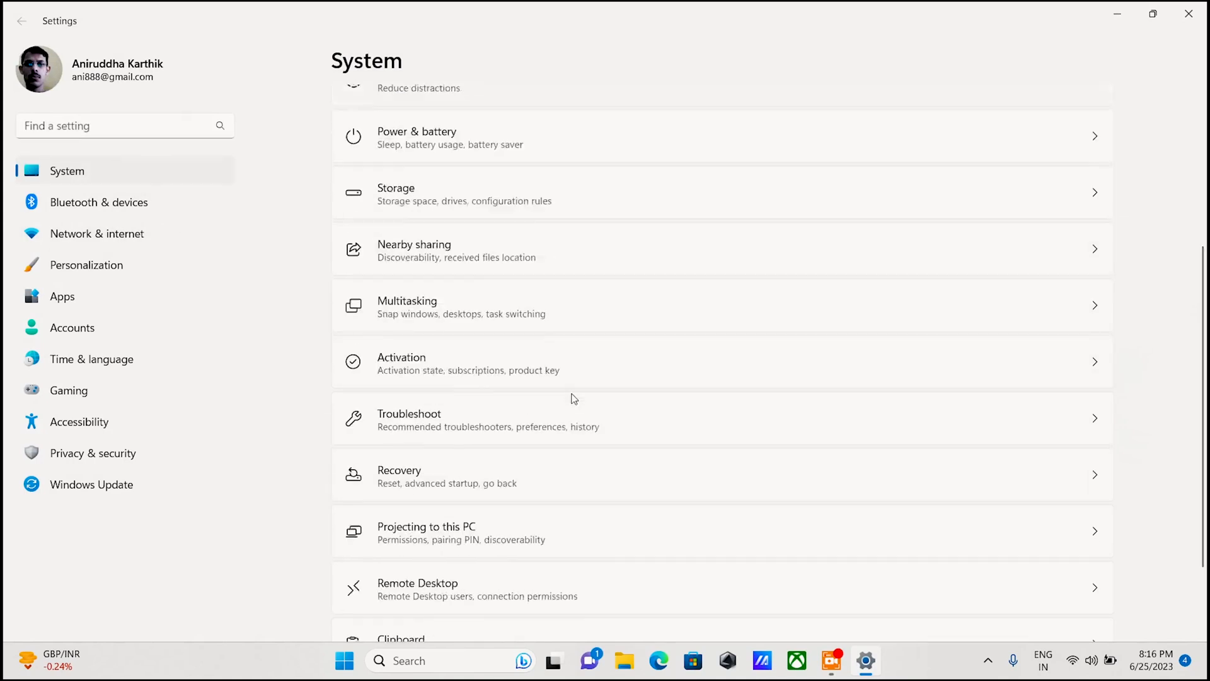
{"action": "scroll", "scroll_direction": "down", "scroll_amount": 3}
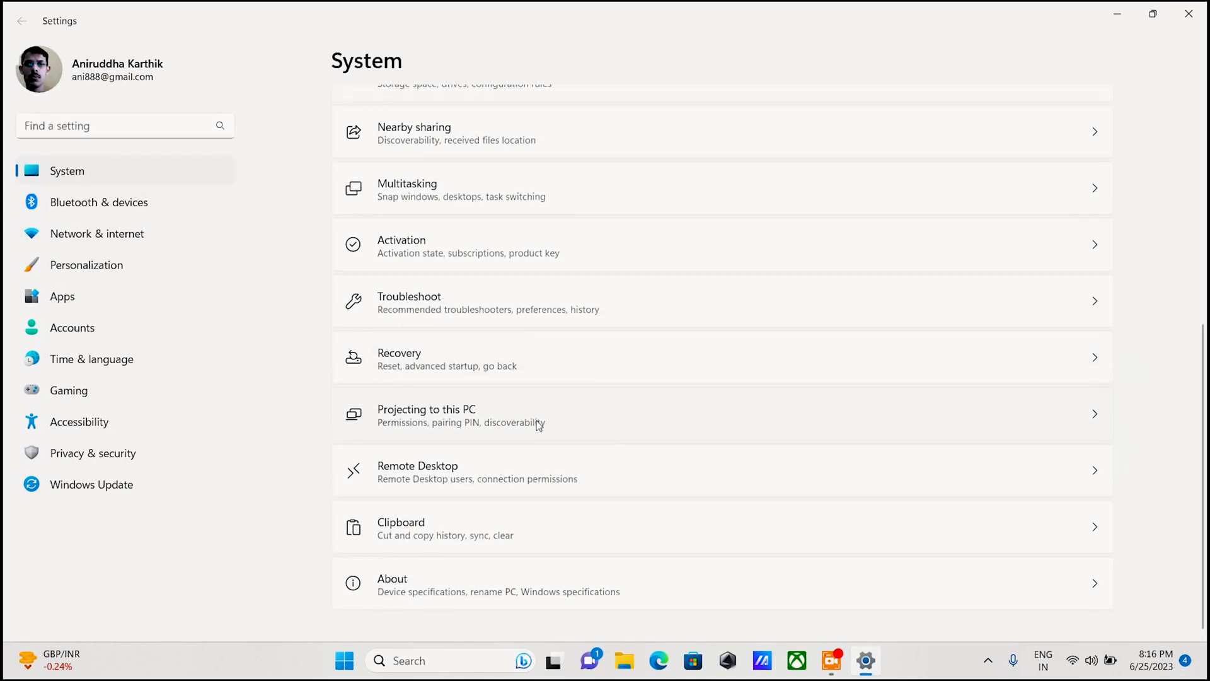
{"action": "left_click", "coordinate": [426, 415]}
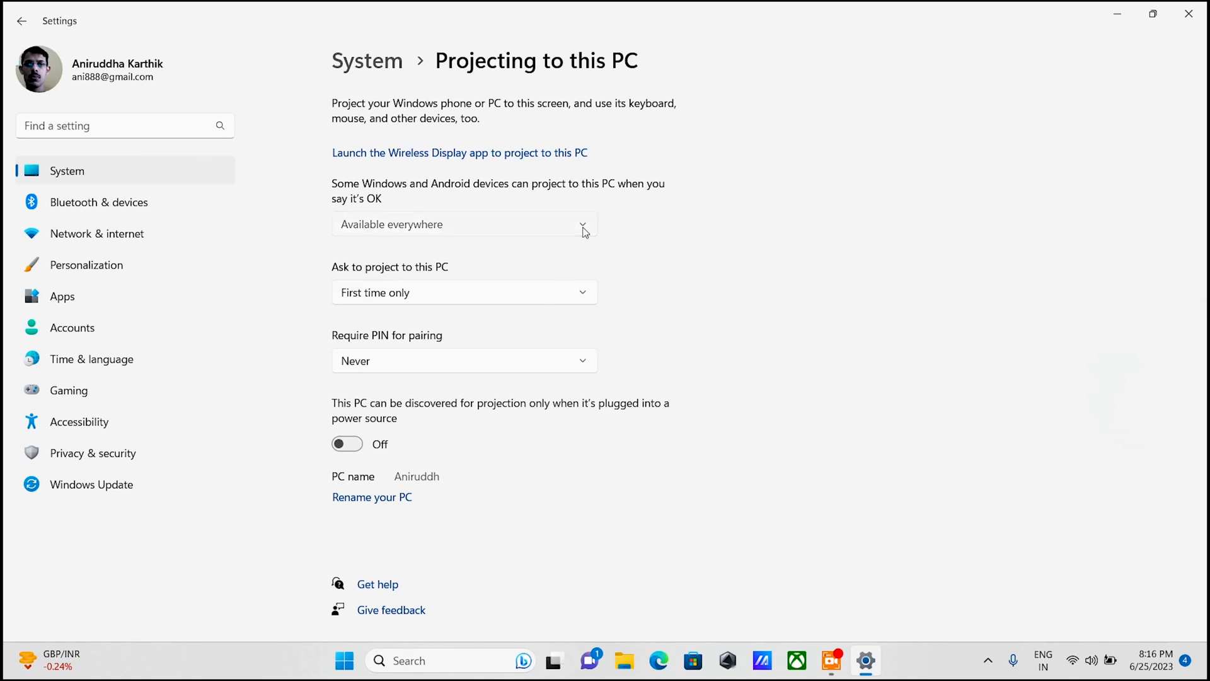
Keep availability at Available everywhere and Ask to project at First time only.
{"action": "left_click", "coordinate": [463, 225]}
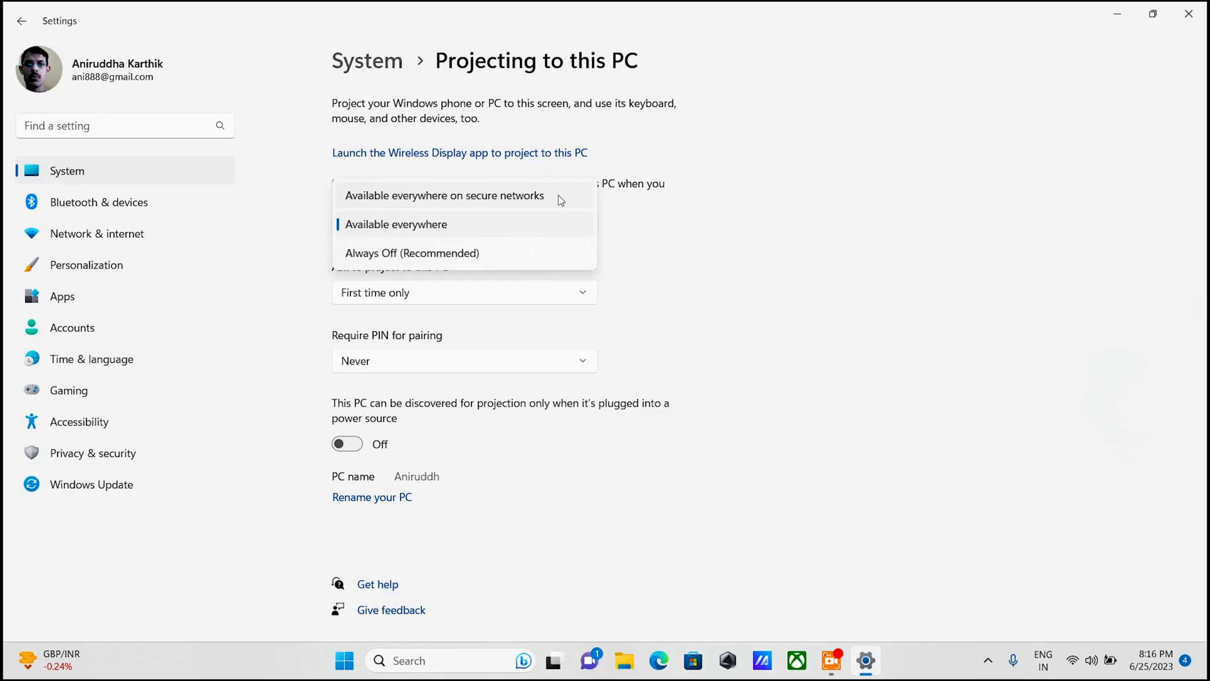
{"action": "mouse_move", "coordinate": [547, 226]}
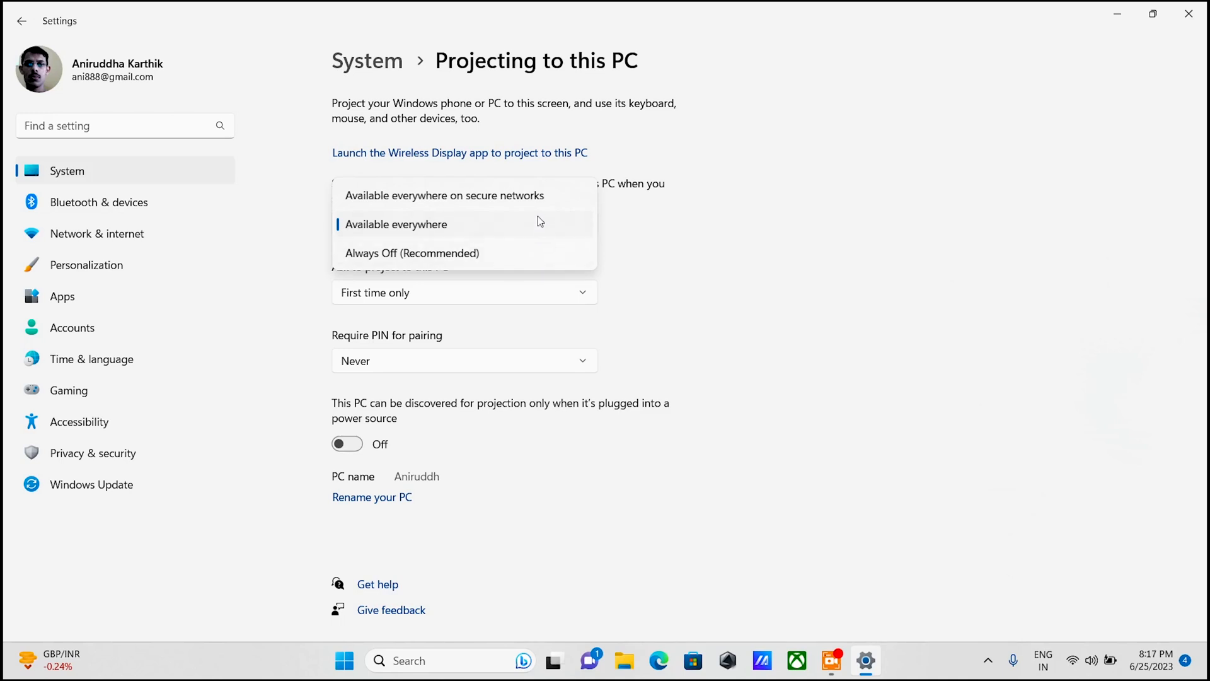
{"action": "left_click", "coordinate": [397, 223]}
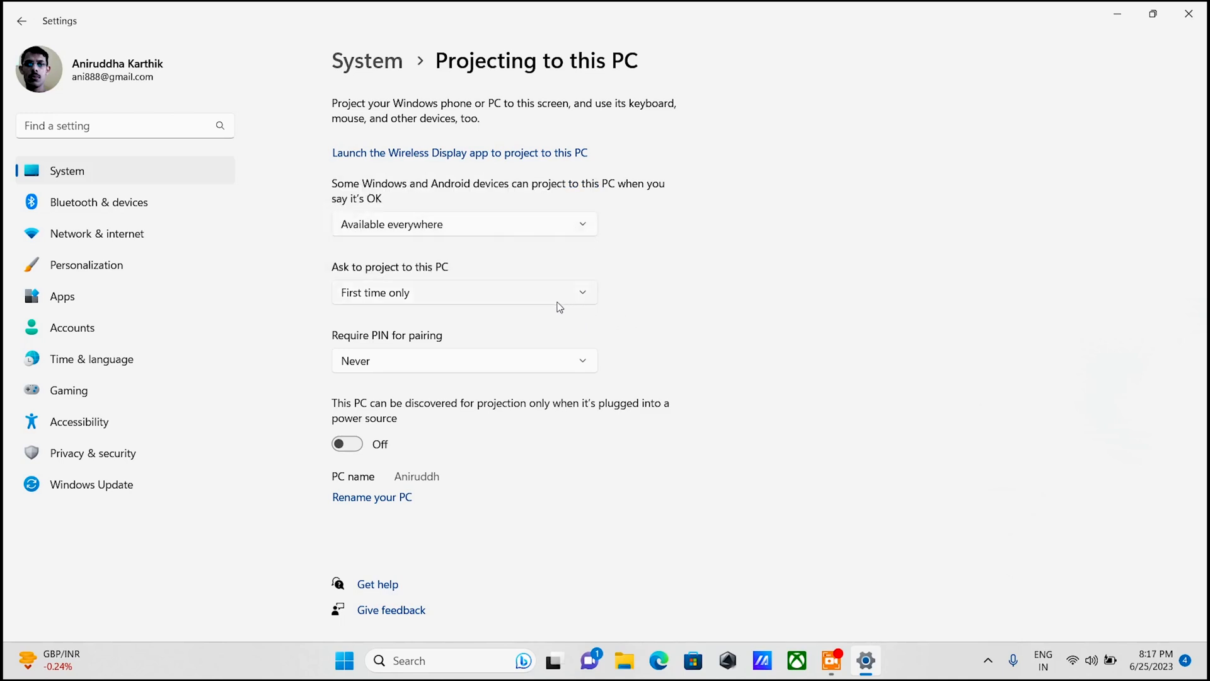
{"action": "left_click", "coordinate": [464, 292]}
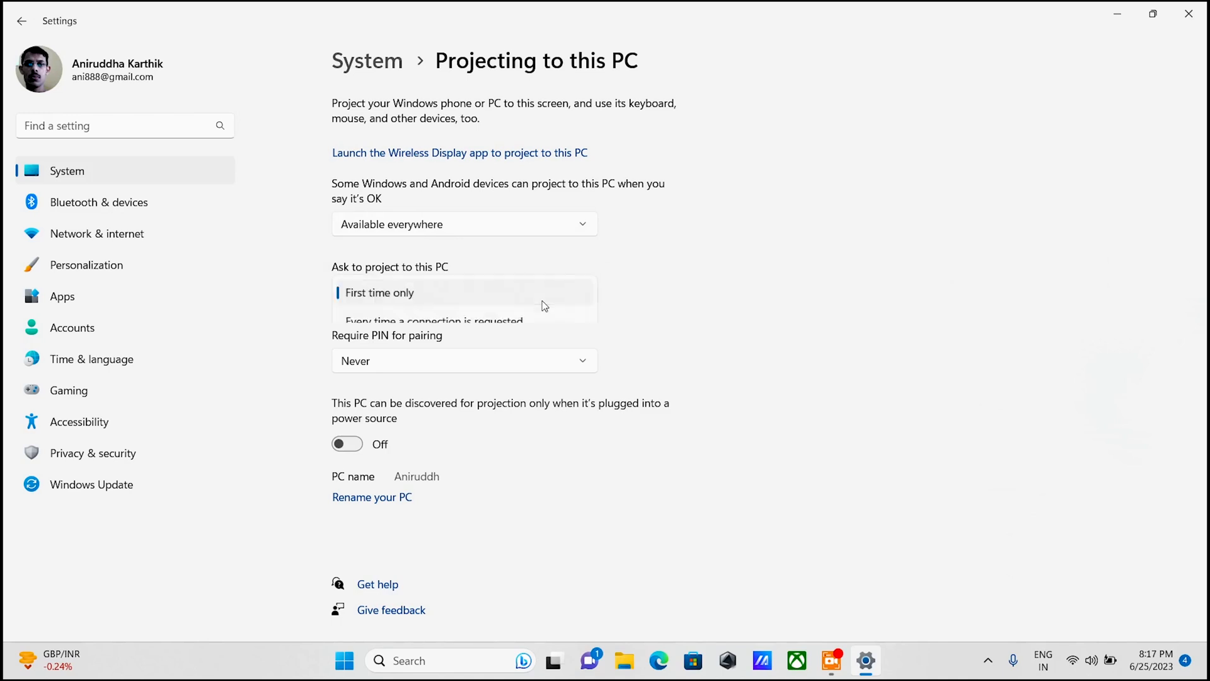
{"action": "left_click", "coordinate": [464, 292]}
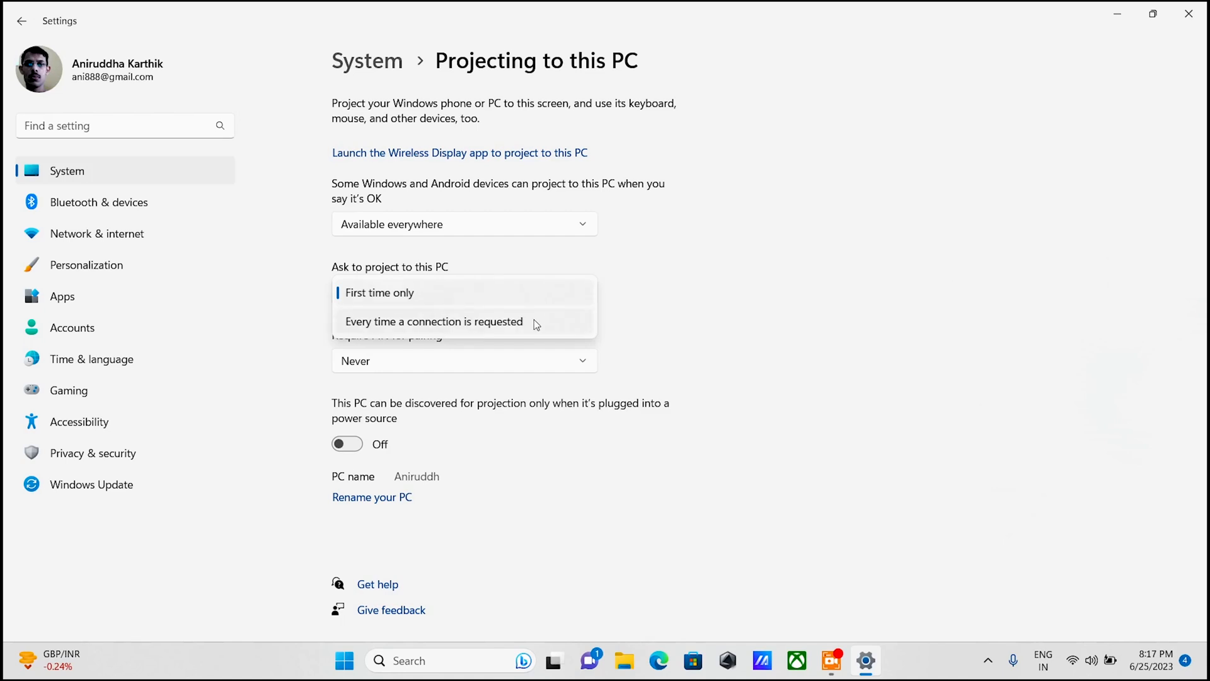
{"action": "left_click", "coordinate": [379, 292]}
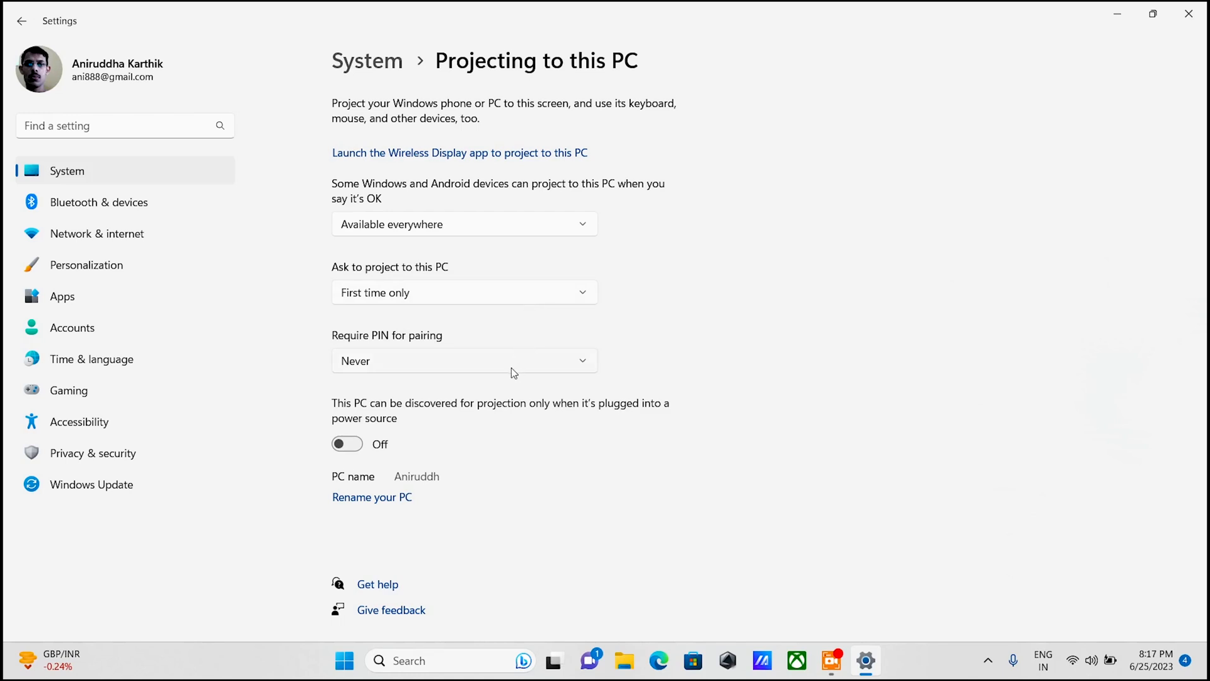
Keep Require PIN for pairing at Never, then close the Settings window.
{"action": "left_click", "coordinate": [463, 361]}
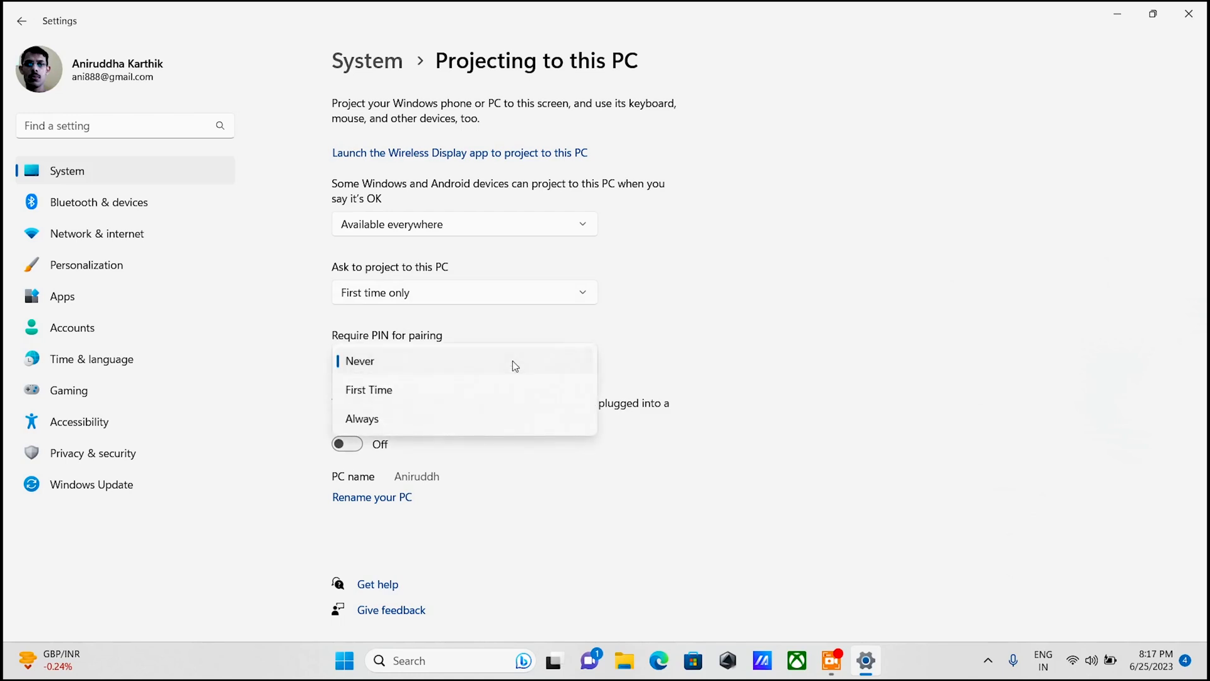
{"action": "mouse_move", "coordinate": [499, 407]}
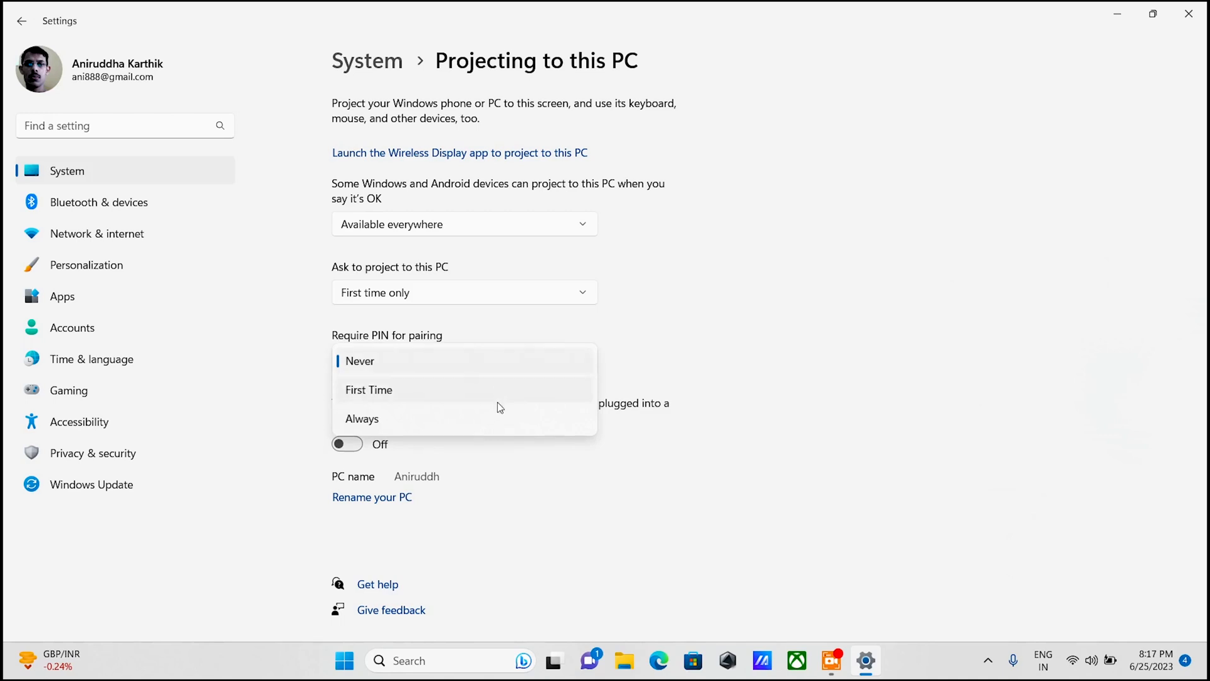
{"action": "mouse_move", "coordinate": [484, 376]}
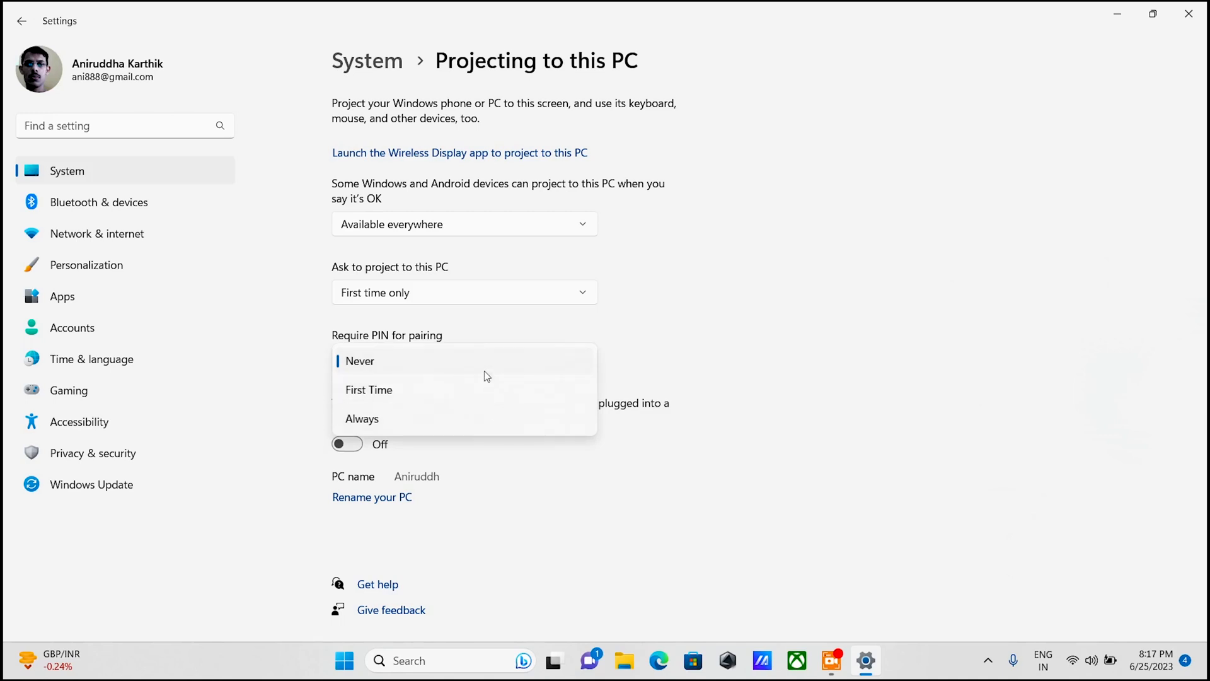
{"action": "left_click", "coordinate": [359, 361]}
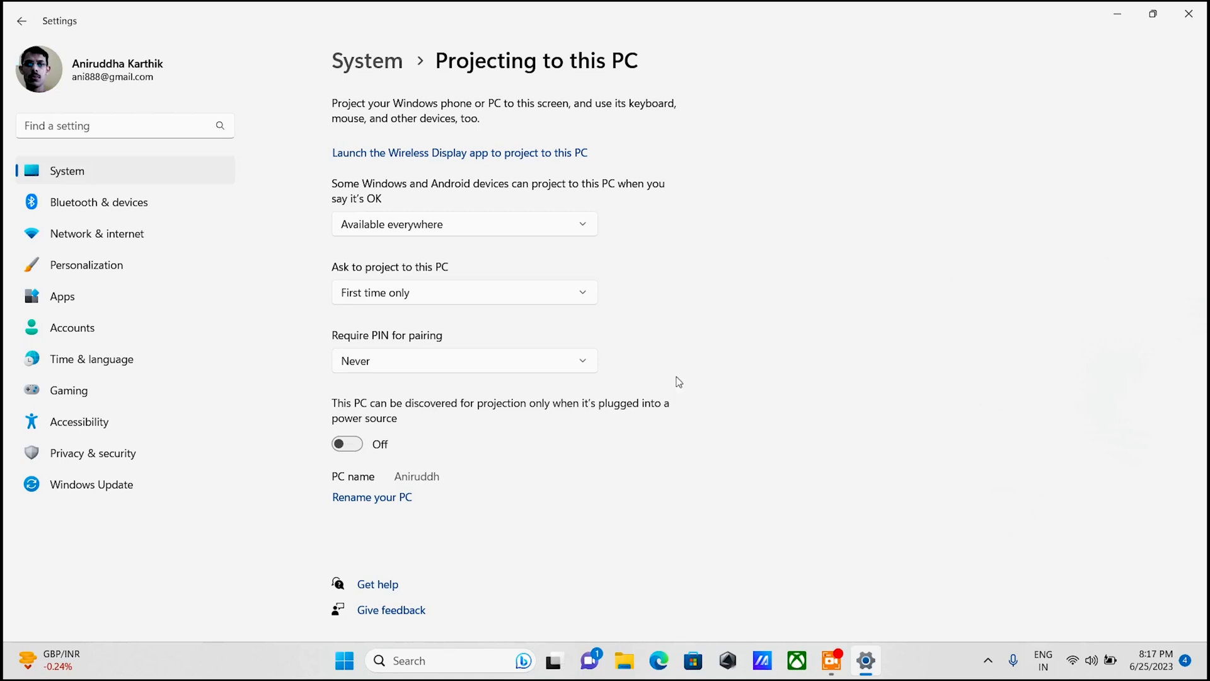
{"action": "mouse_move", "coordinate": [584, 422]}
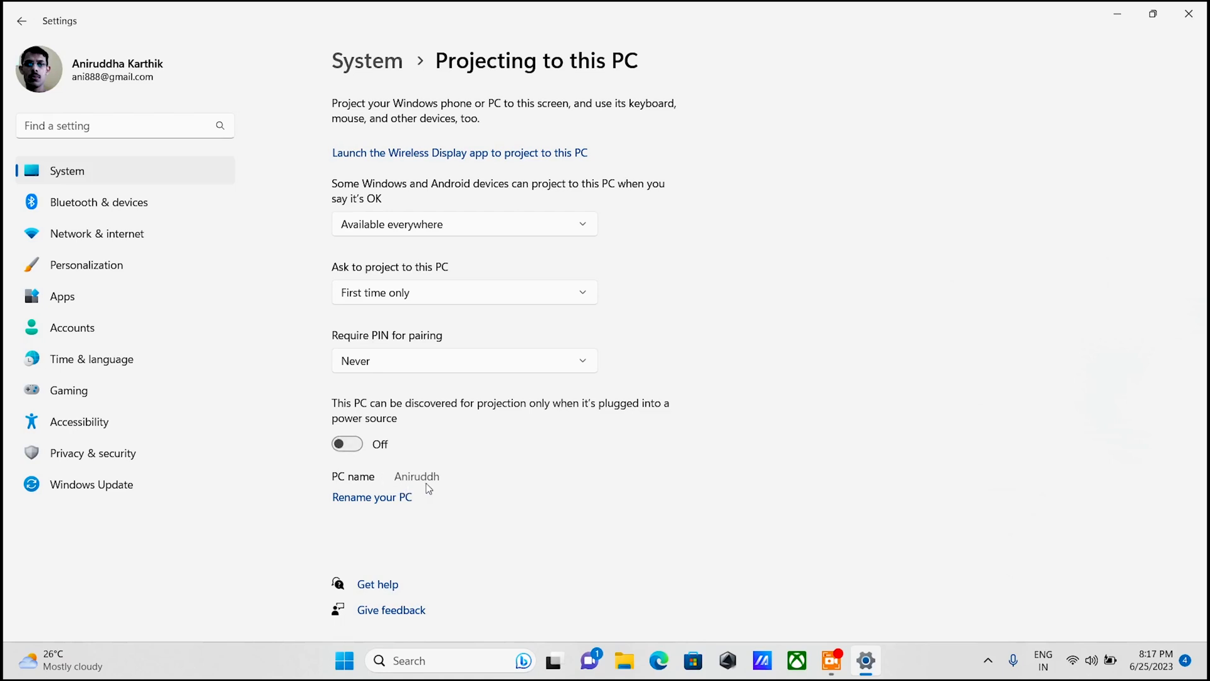
{"action": "mouse_move", "coordinate": [405, 488]}
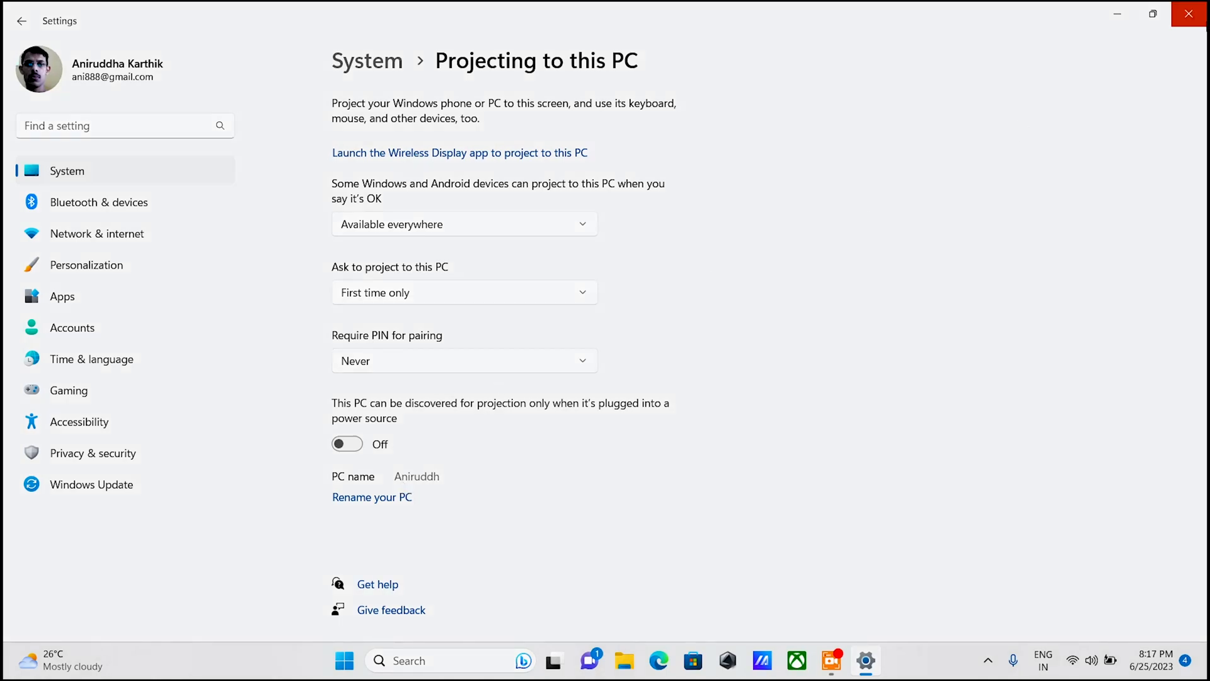
{"action": "left_click", "coordinate": [1189, 13]}
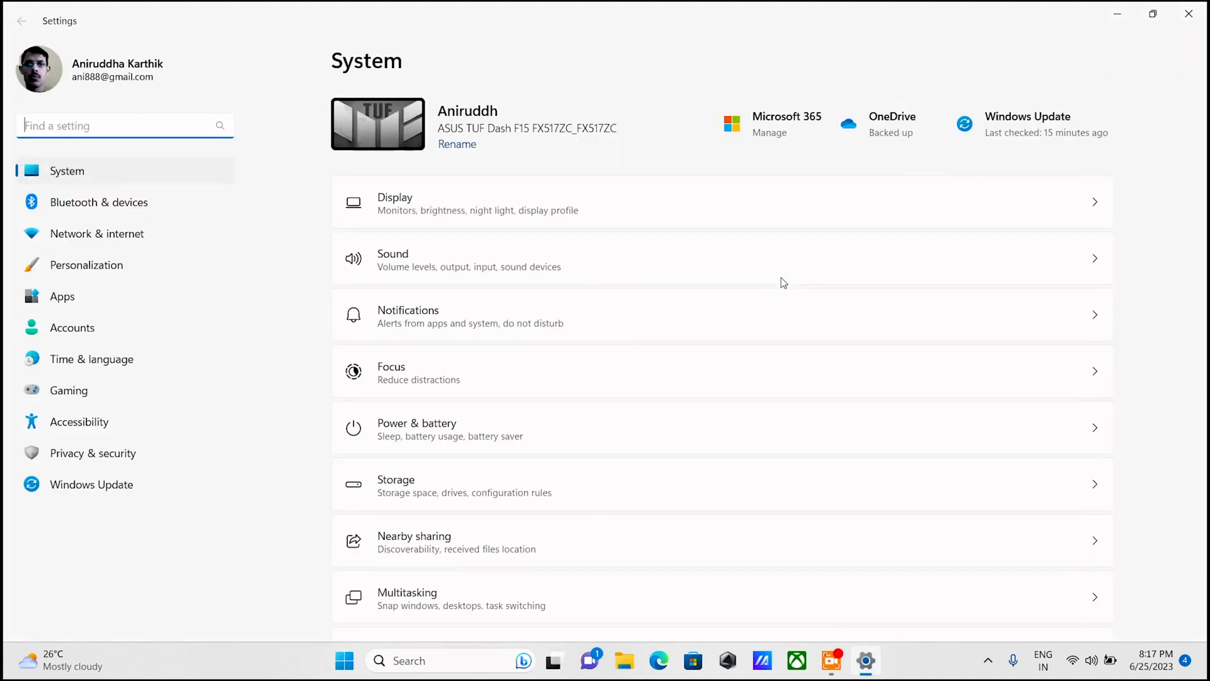
From Projecting to this PC, launch the Wireless Display app so the PC is ready to connect.
{"action": "scroll", "scroll_direction": "down", "scroll_amount": 3}
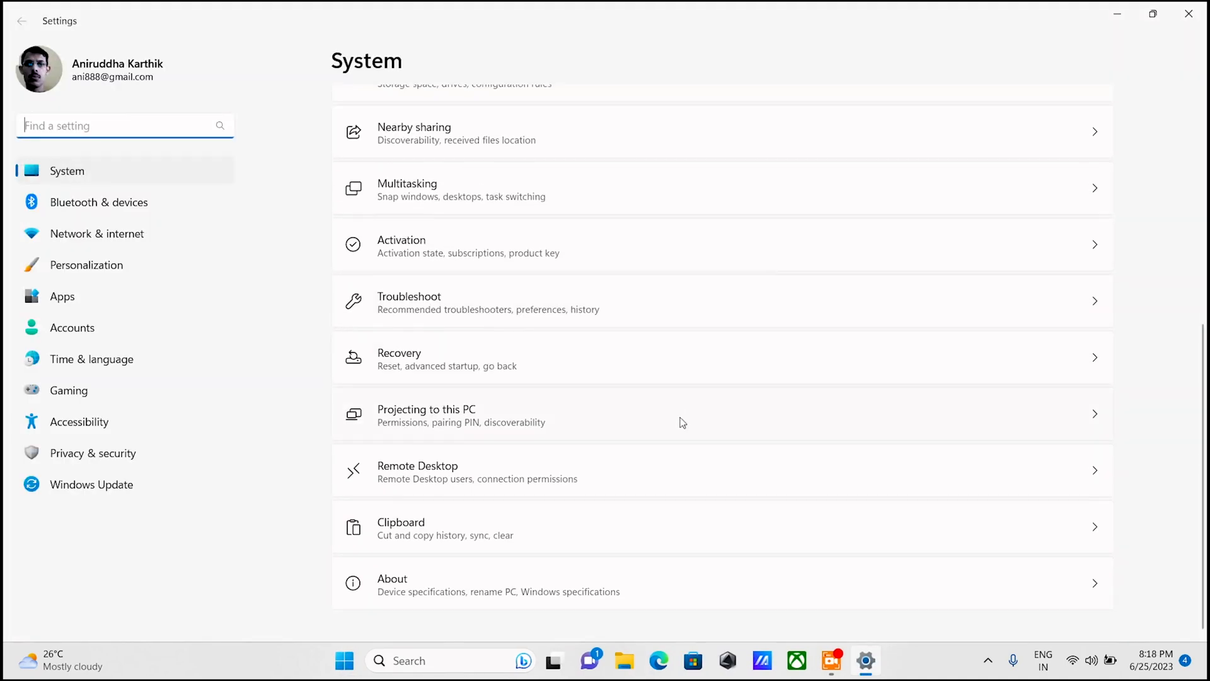
{"action": "left_click", "coordinate": [426, 415]}
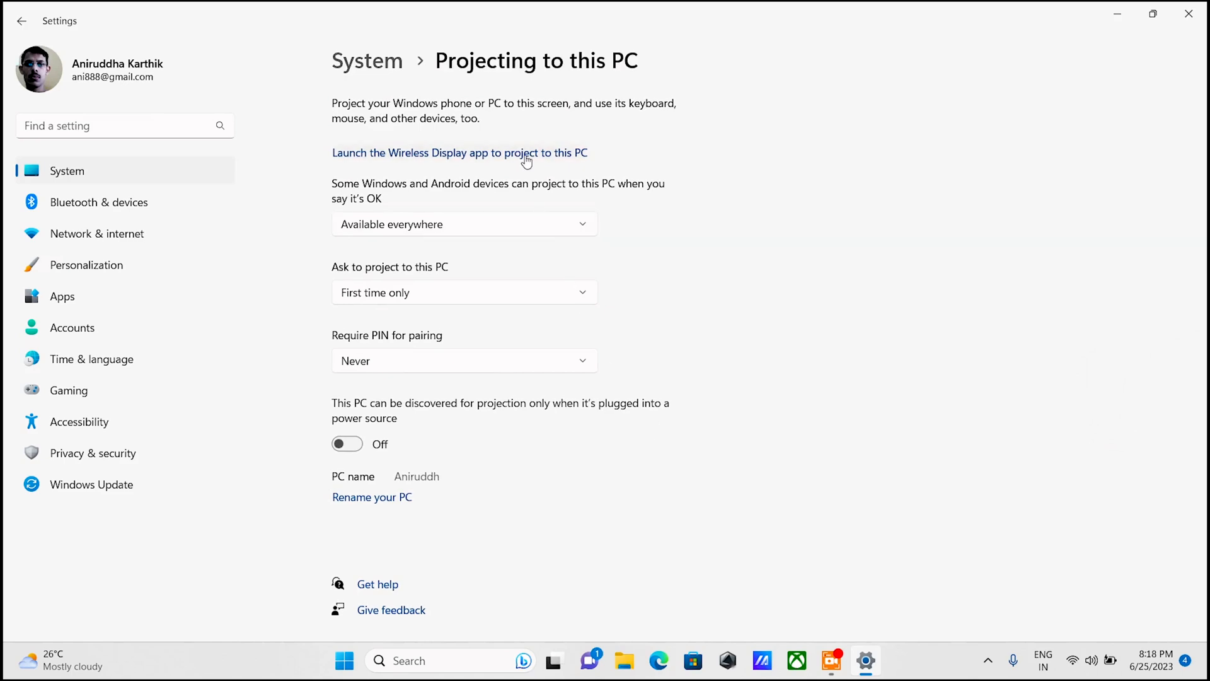
{"action": "left_click", "coordinate": [459, 152]}
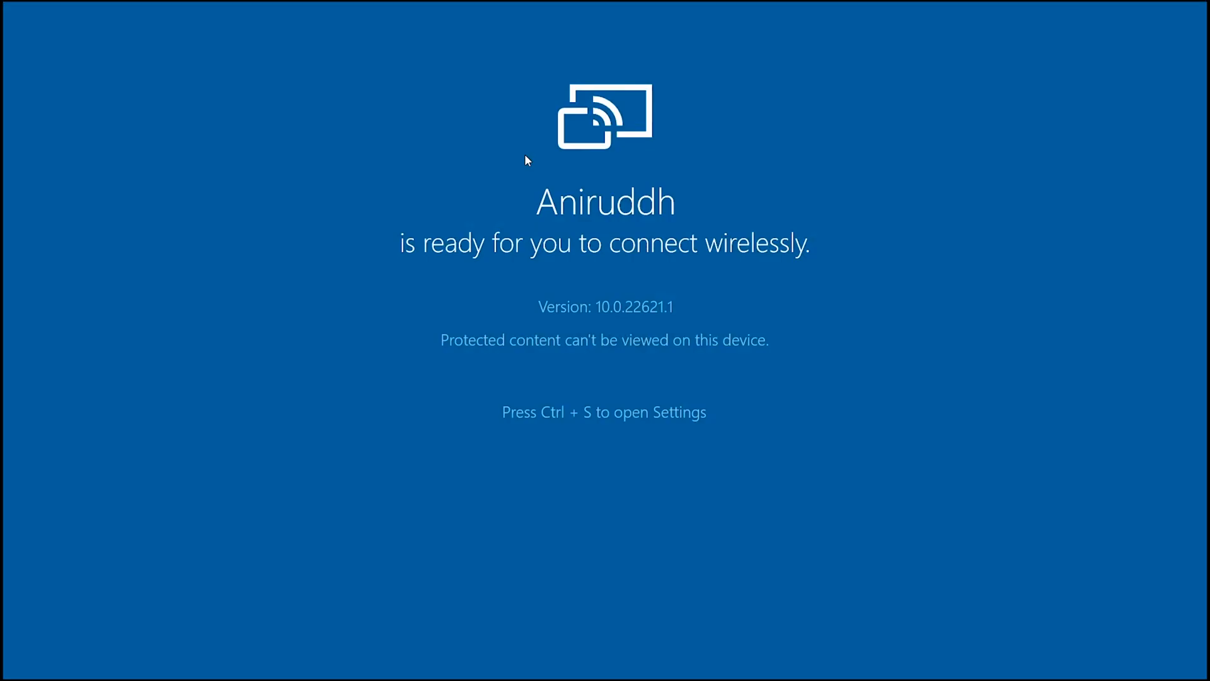
{"action": "mouse_move", "coordinate": [691, 209]}
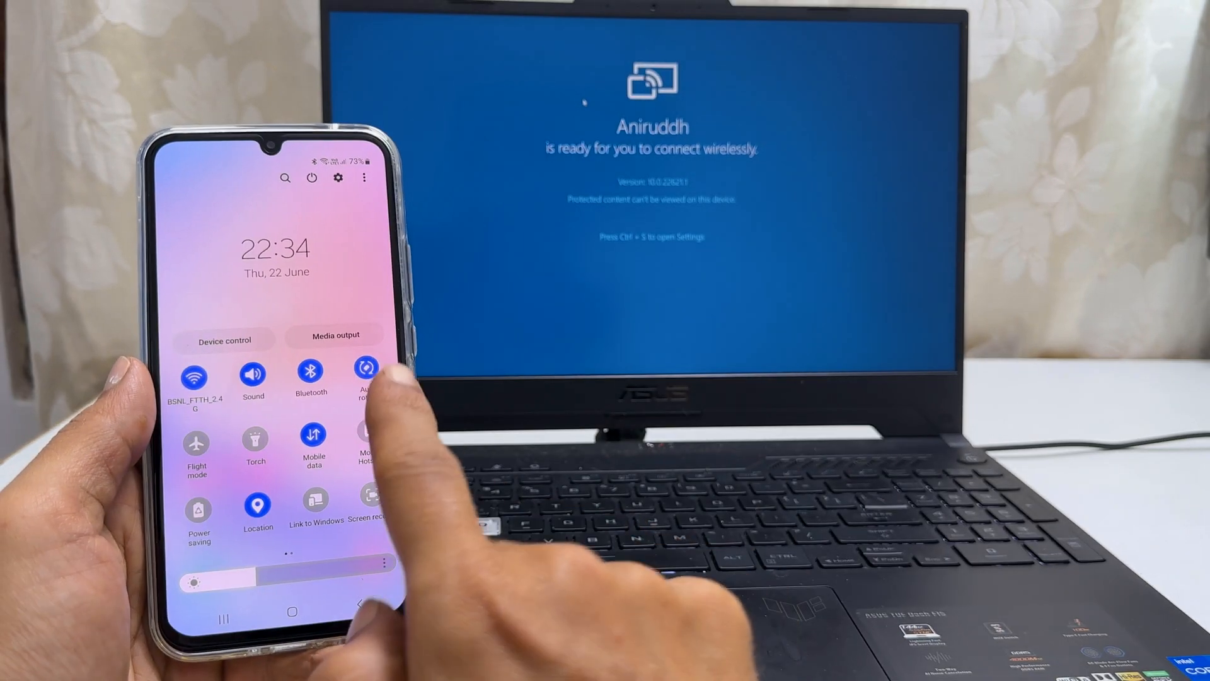
On the phone's quick panel second page, enter the Edit buttons view and finish with Done.
{"action": "scroll", "scroll_direction": "left", "scroll_amount": 3}
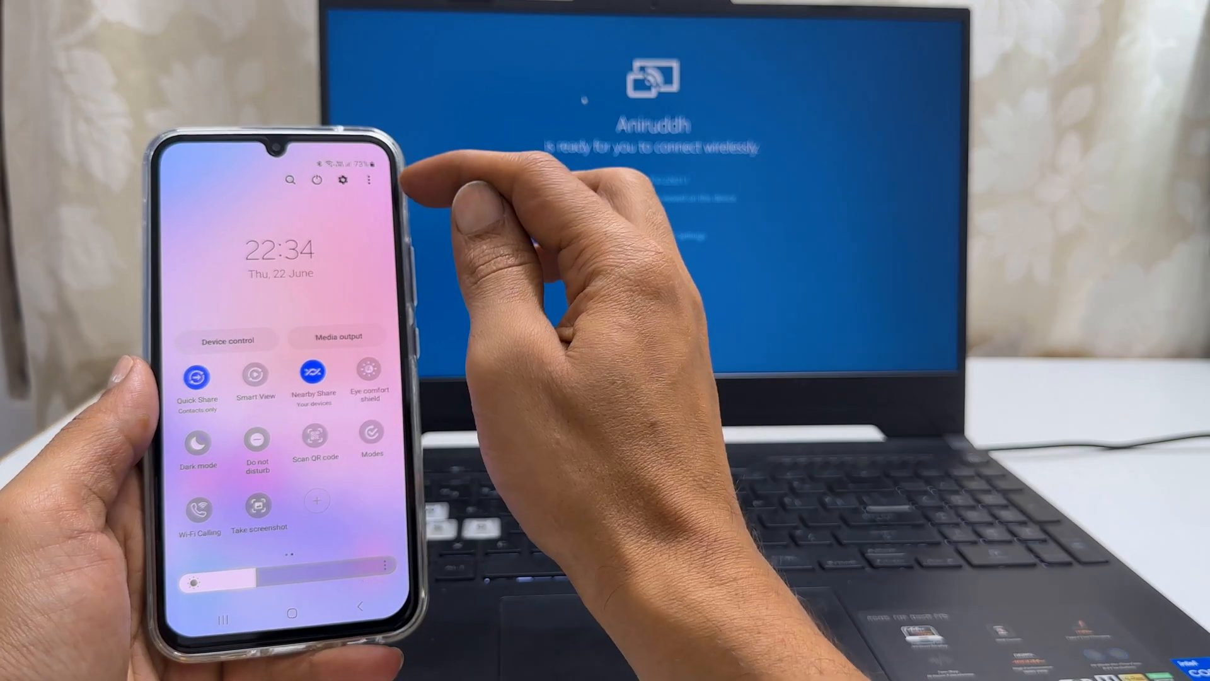
{"action": "left_click", "coordinate": [368, 180]}
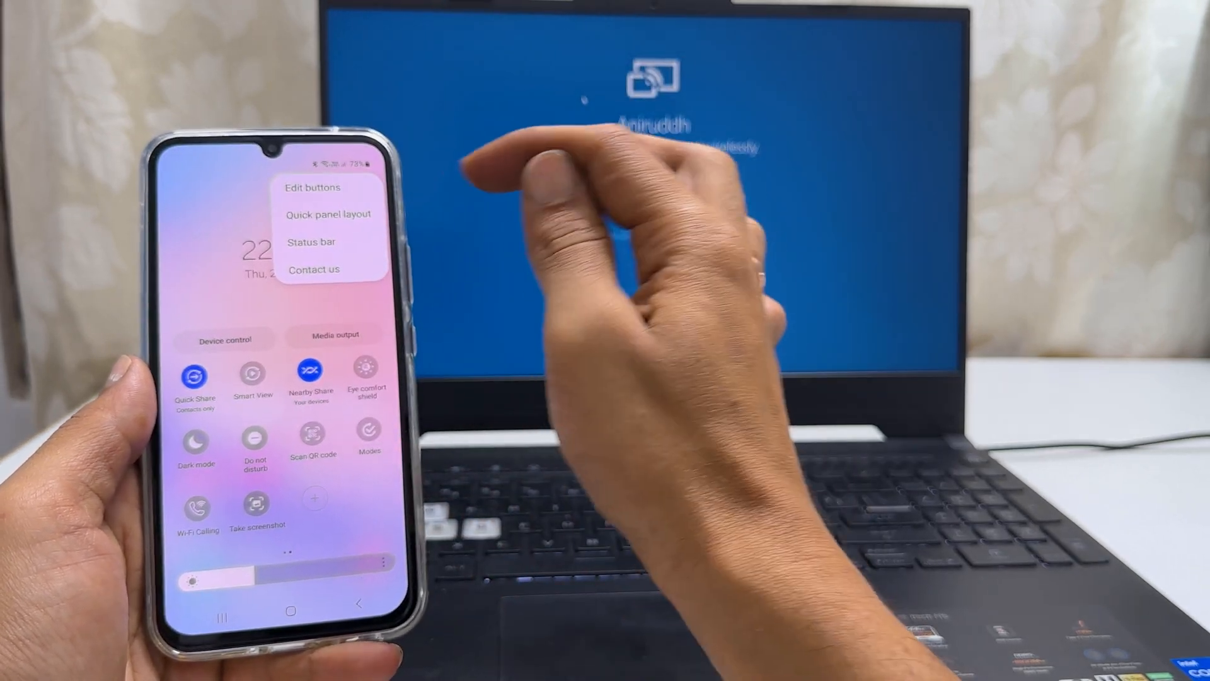
{"action": "left_click", "coordinate": [312, 188]}
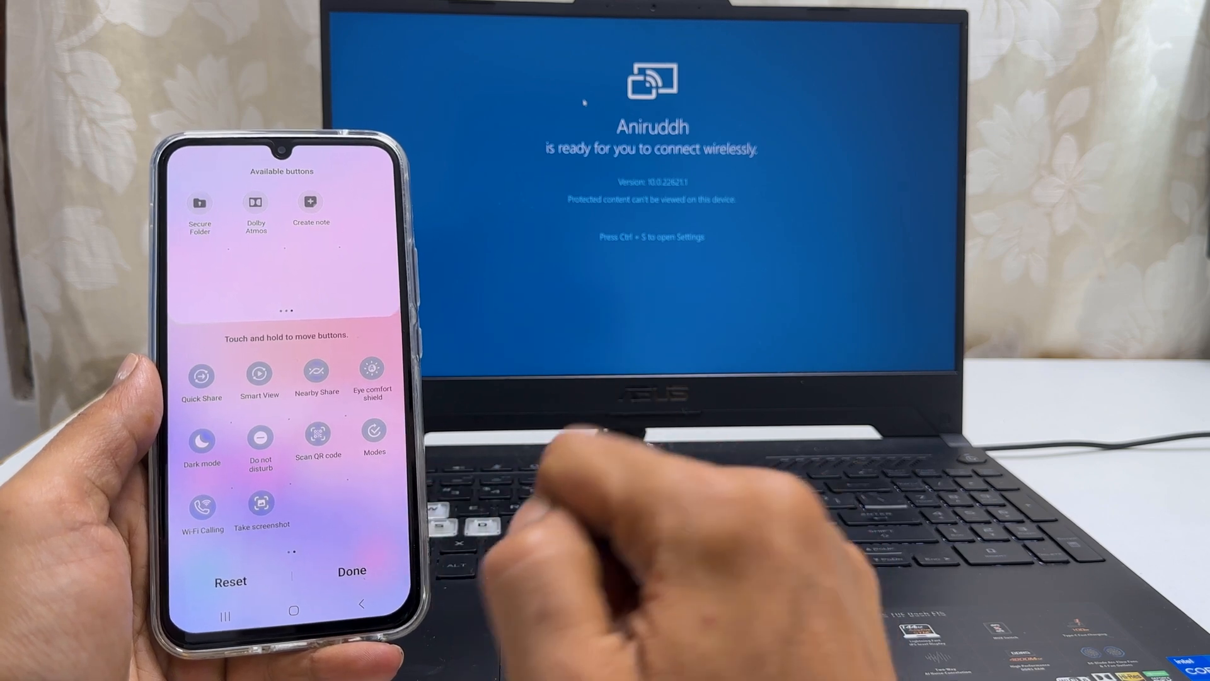
{"action": "left_click", "coordinate": [351, 571]}
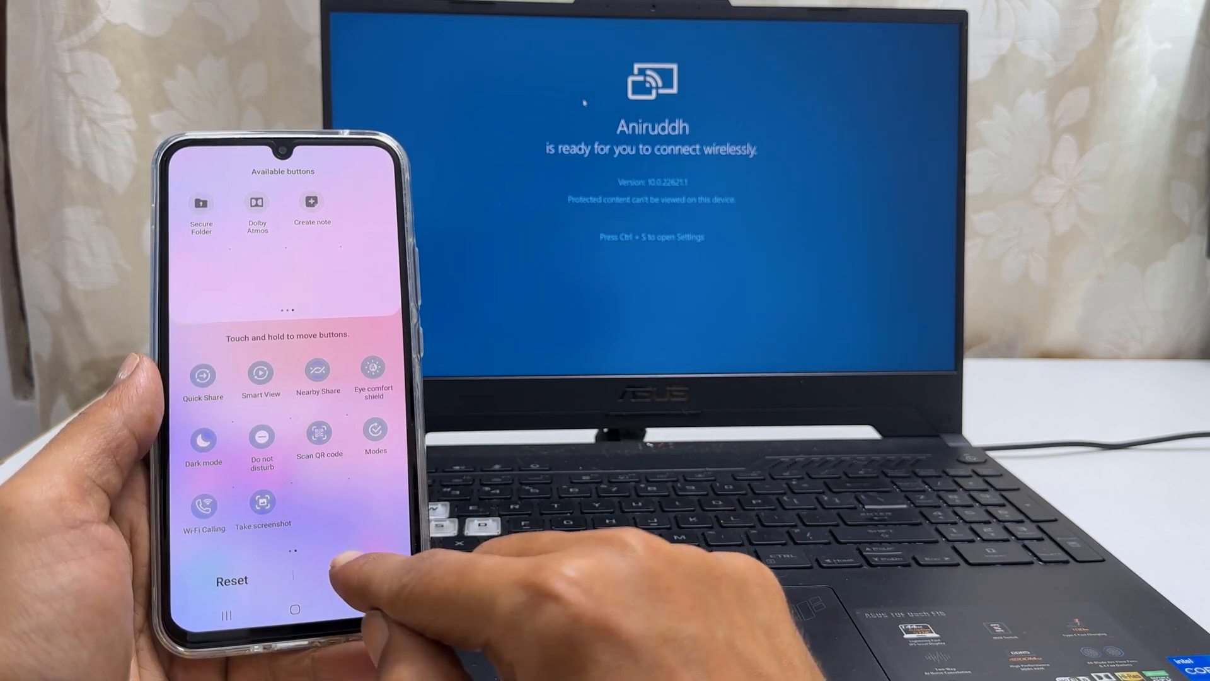
{"action": "left_click", "coordinate": [362, 602]}
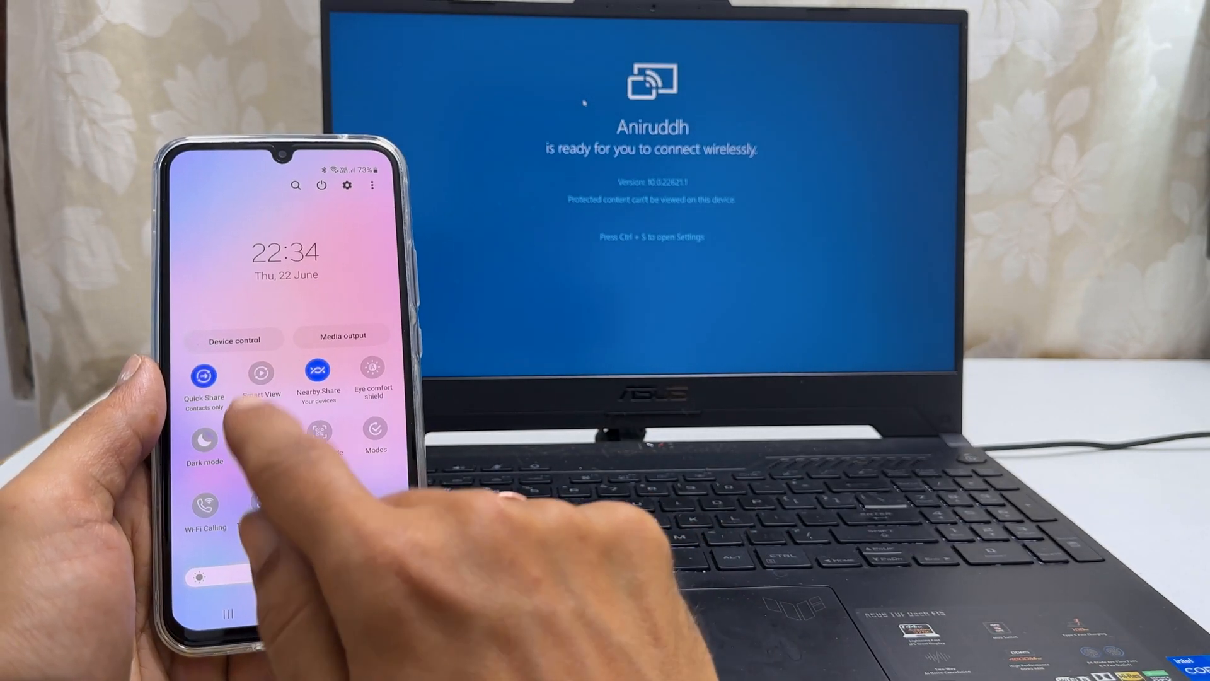
Start Smart View and pick the laptop as the mirroring target.
{"action": "left_click", "coordinate": [261, 369]}
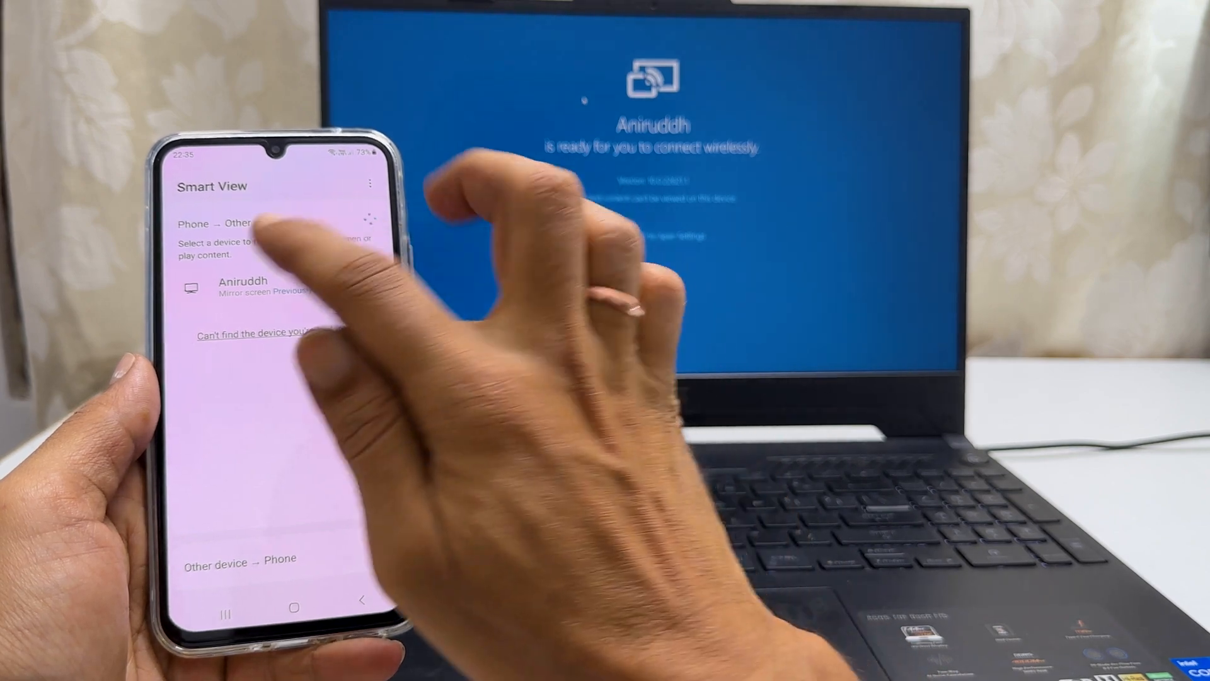
{"action": "left_click", "coordinate": [238, 286]}
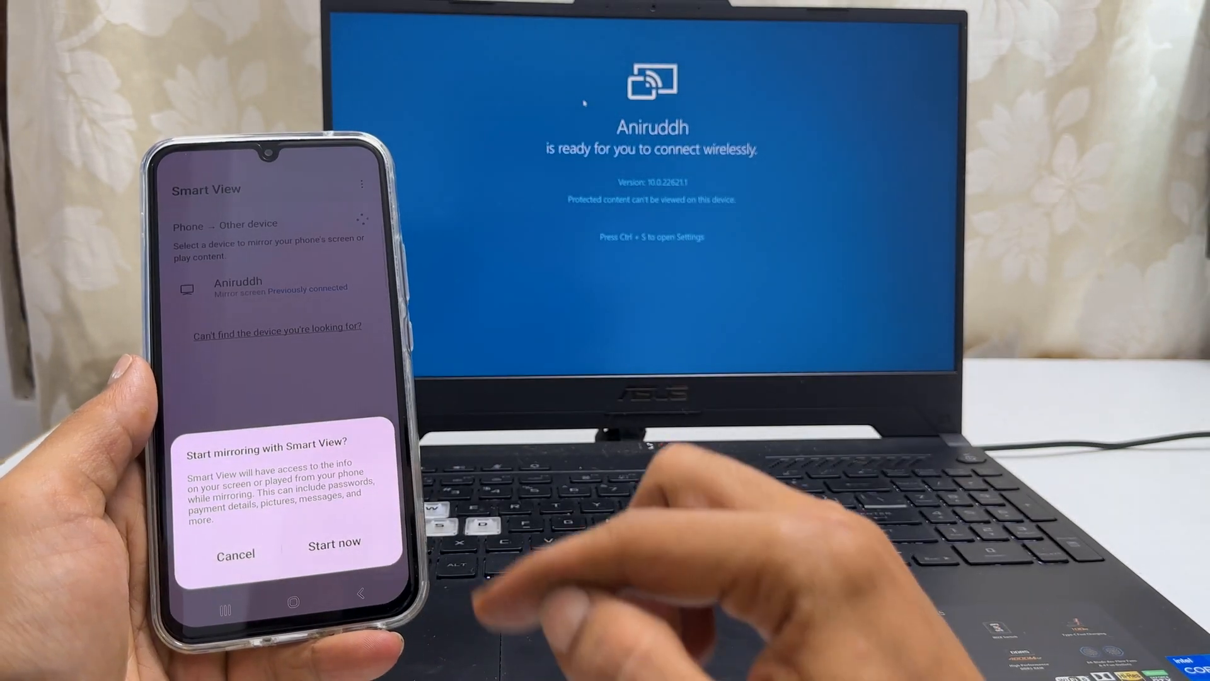
Confirm Start now so the phone mirrors to the laptop, then bring up Smart View's options.
{"action": "left_click", "coordinate": [333, 554]}
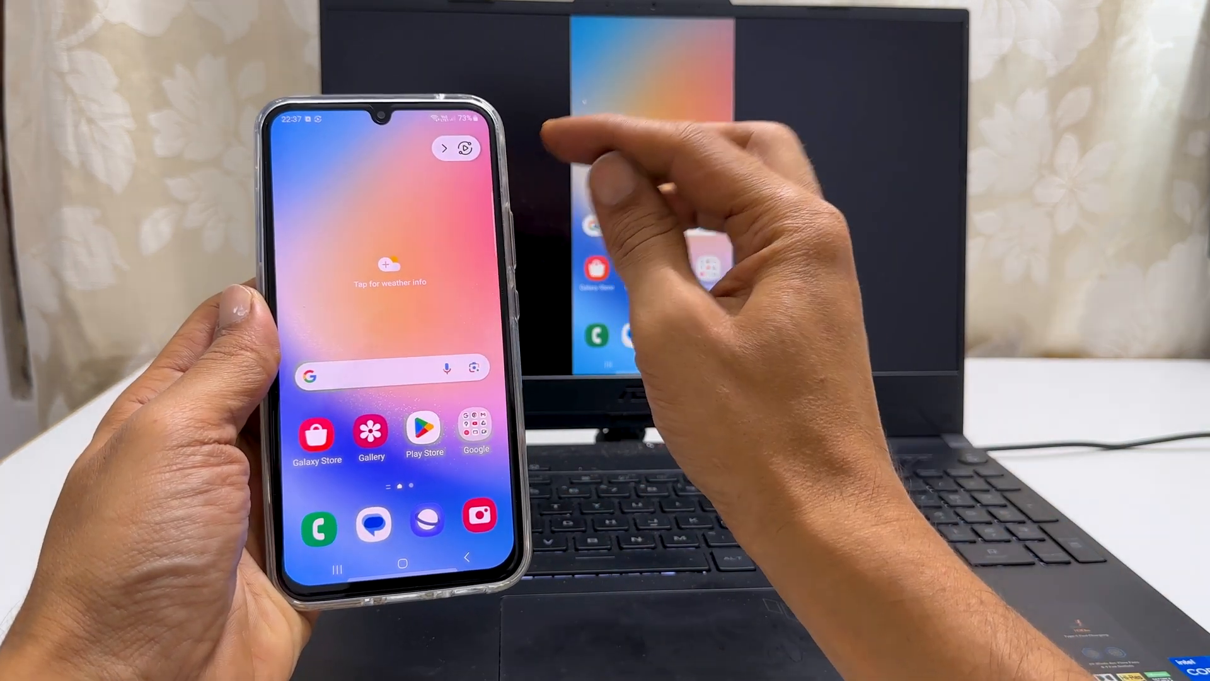
{"action": "left_click", "coordinate": [460, 148]}
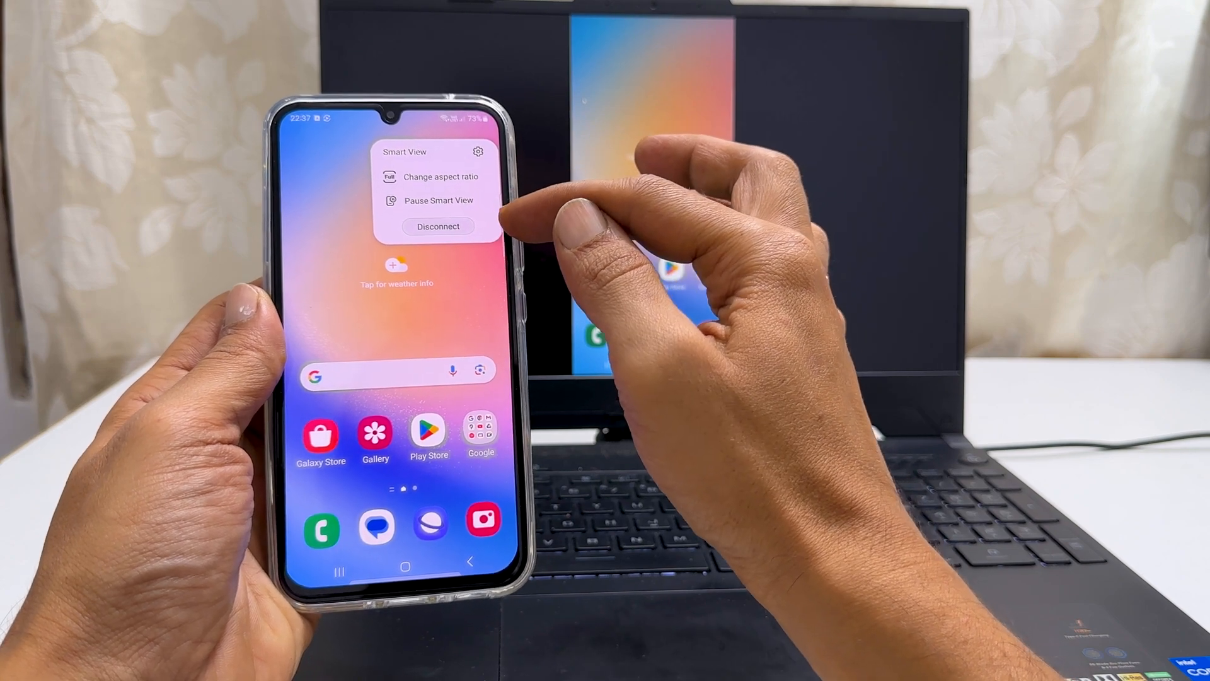
{"action": "left_click", "coordinate": [439, 226]}
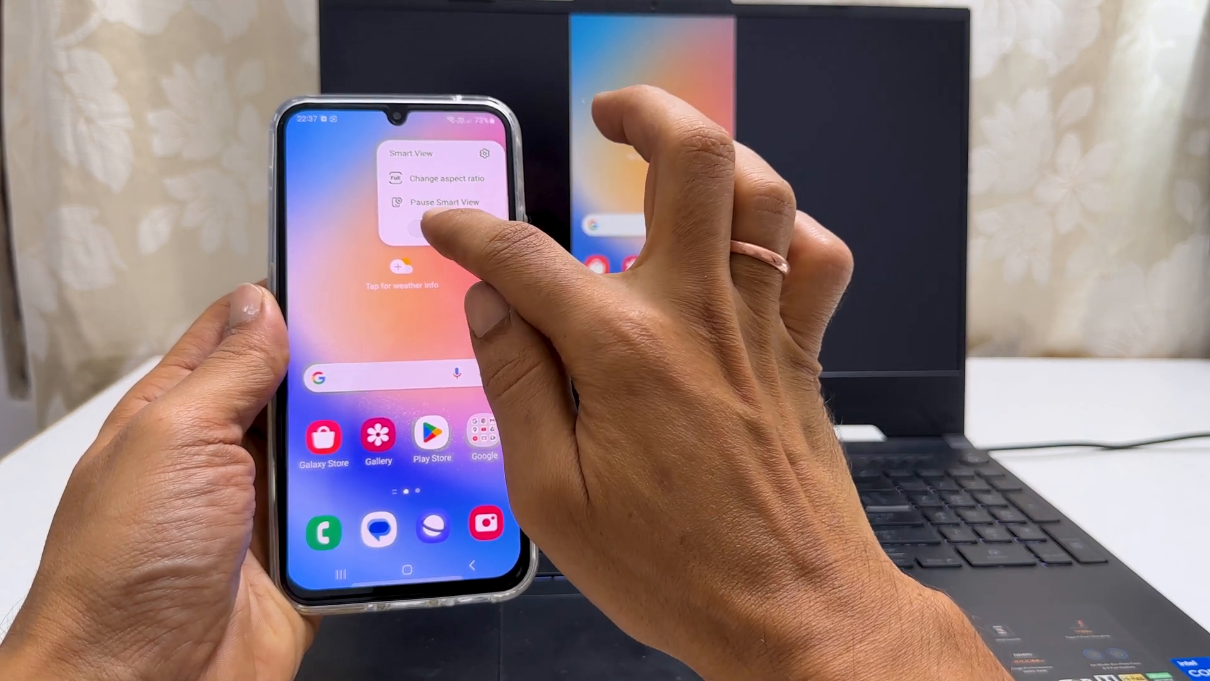